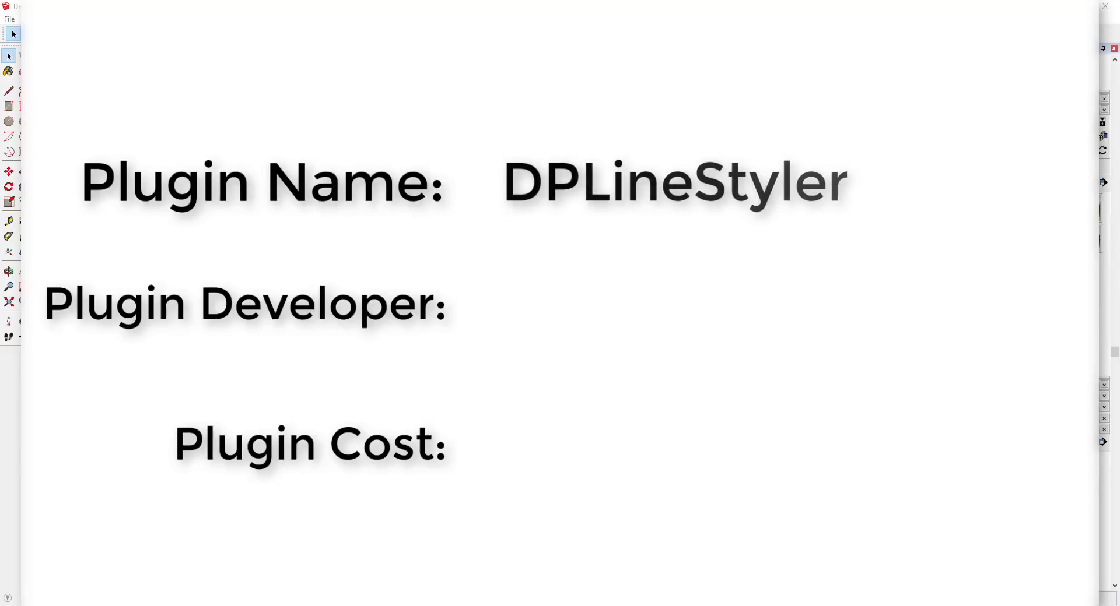
# Step: Select the single straight line nearest the origin as the first edge to restyle
pyautogui.write('David P')
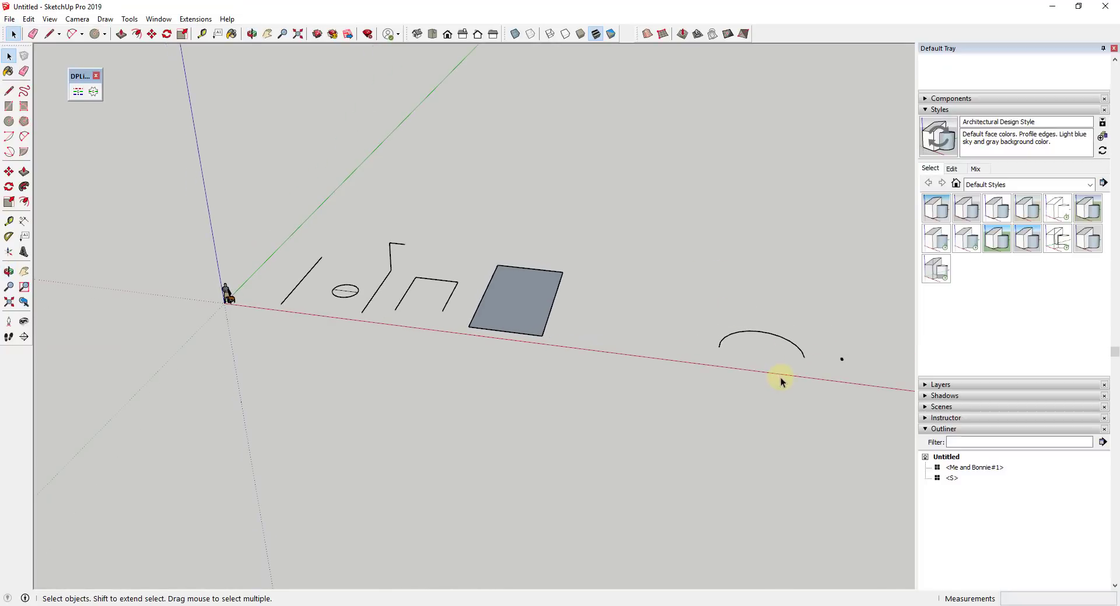
pyautogui.moveTo(703, 325)
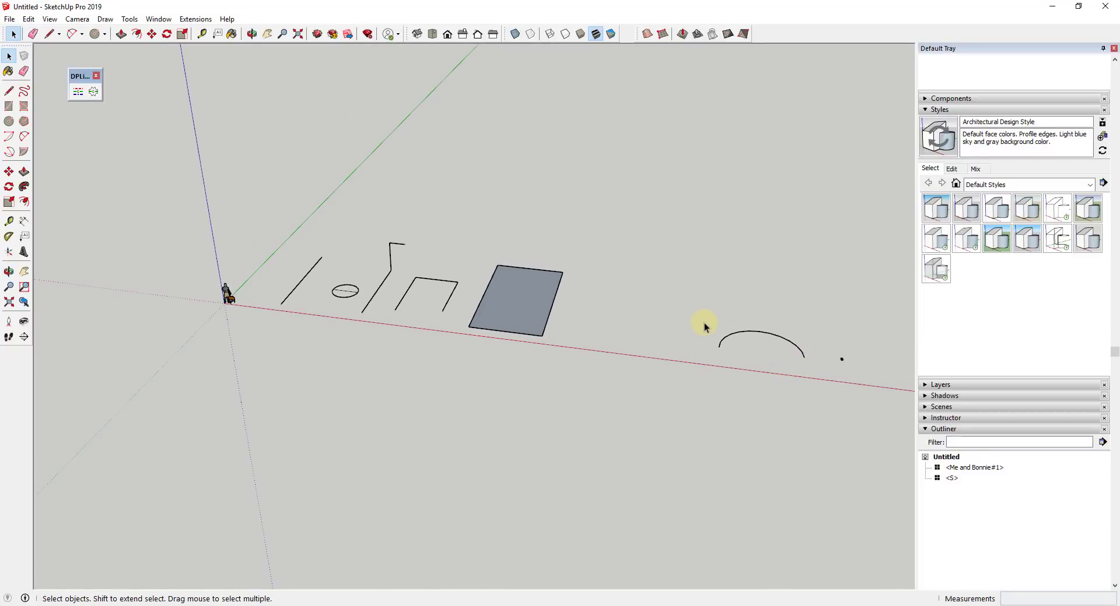
pyautogui.moveTo(699, 302)
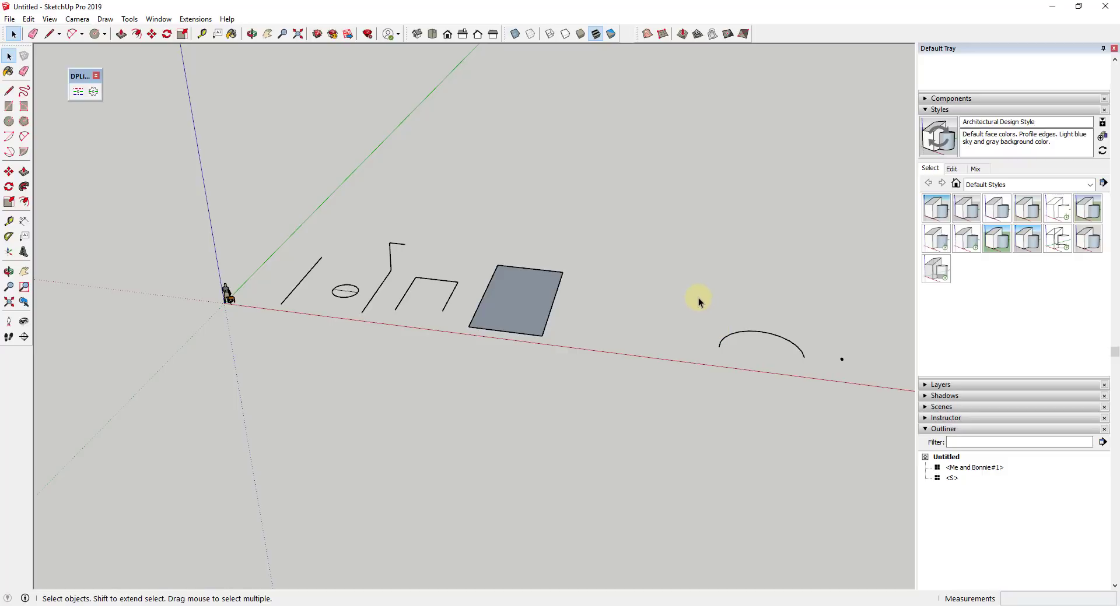
pyautogui.moveTo(703, 295)
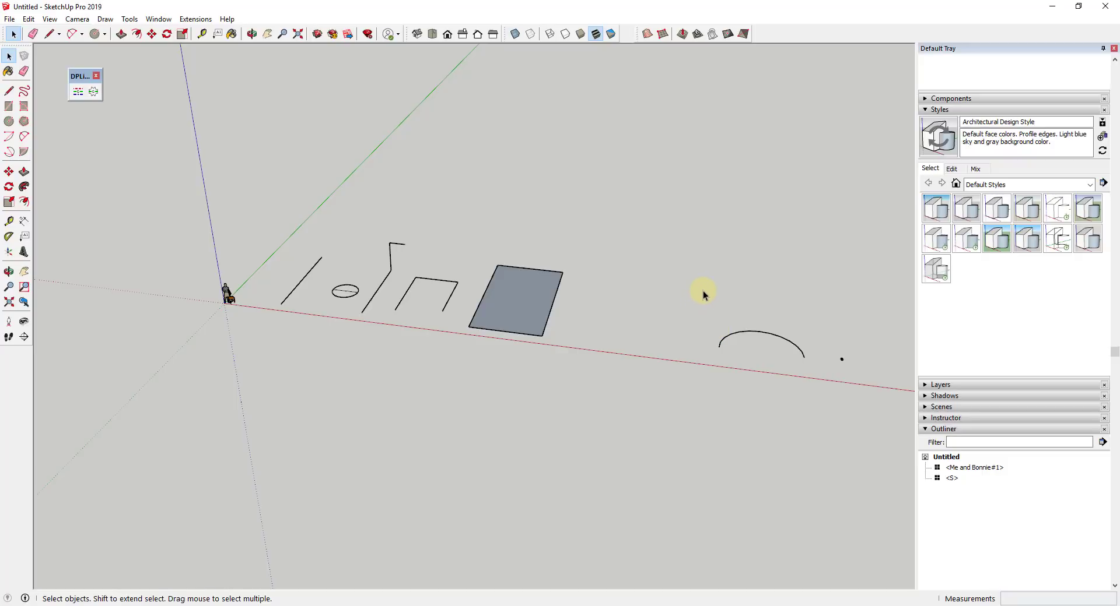
pyautogui.moveTo(721, 311)
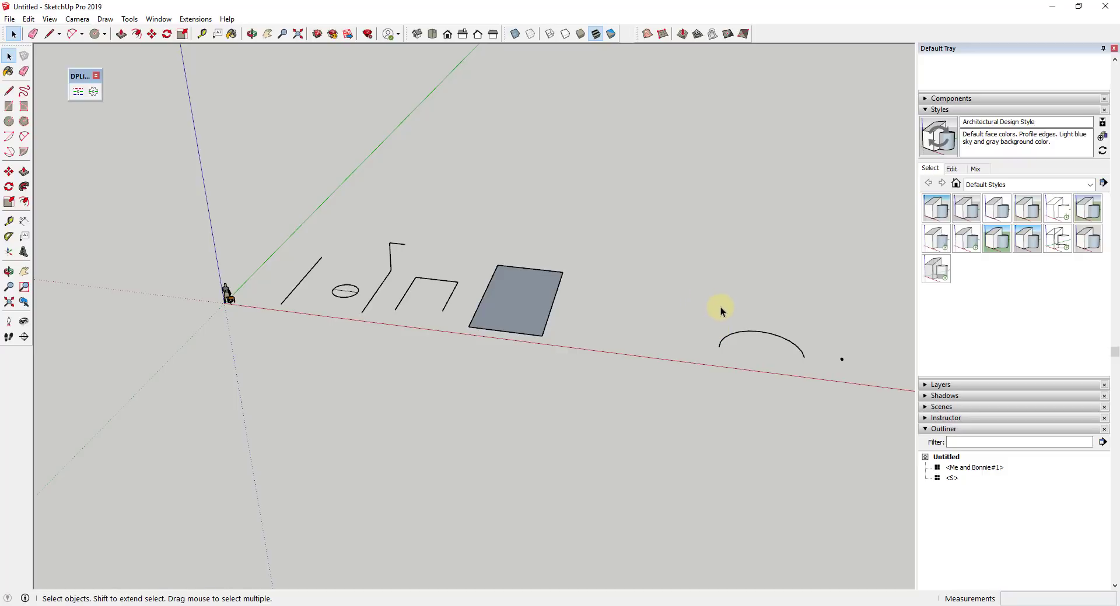
pyautogui.moveTo(320, 339)
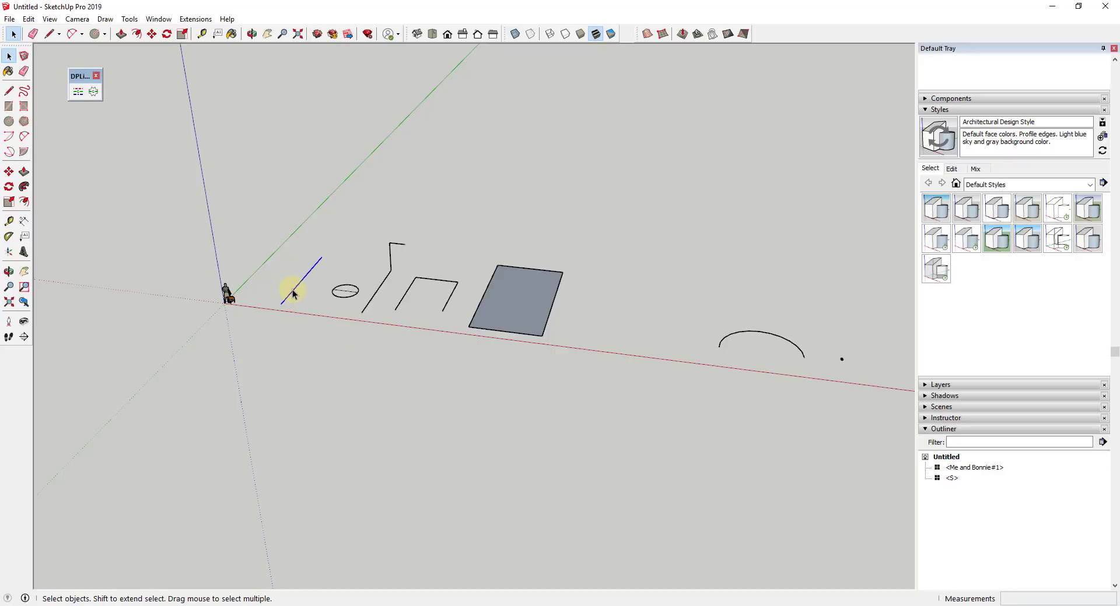
# Step: Give the selected straight line the Stitch dashed style at scale 1.0 via Line Styler Settings
pyautogui.click(93, 91)
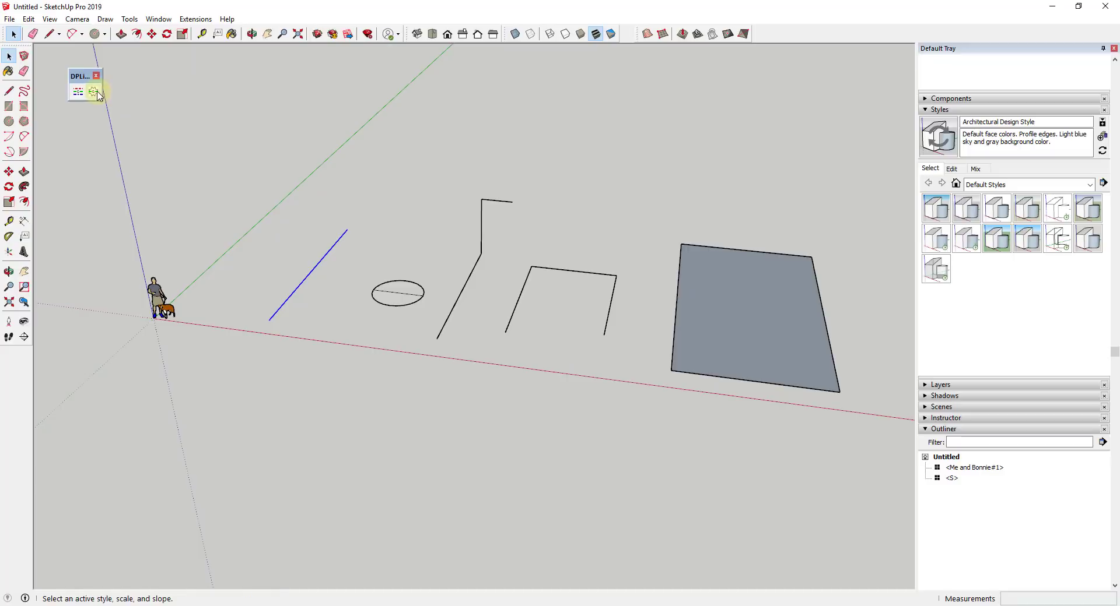
pyautogui.click(93, 91)
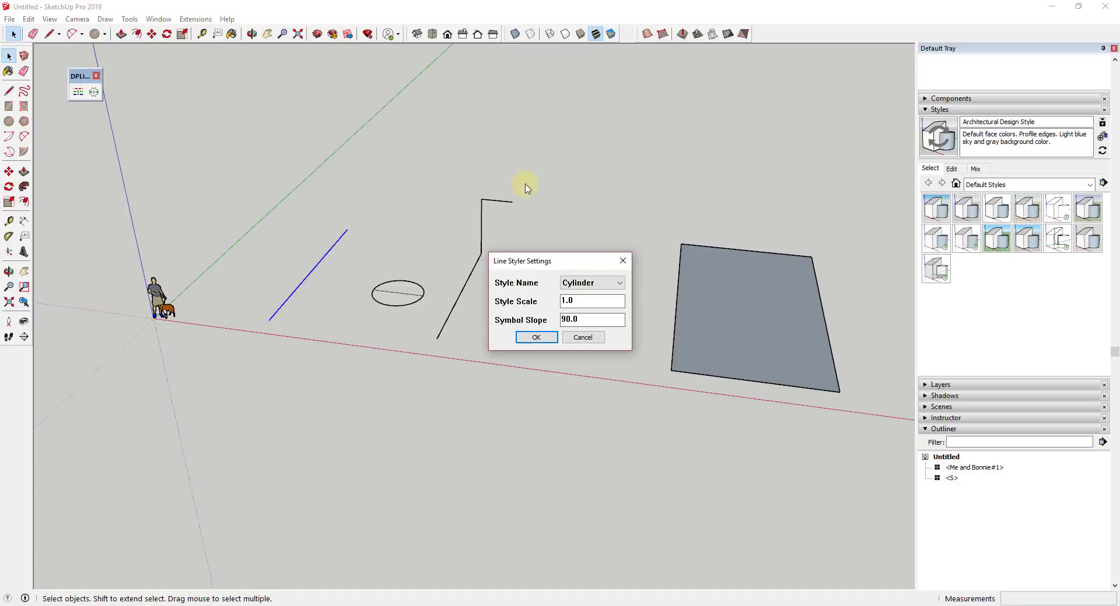
pyautogui.click(619, 282)
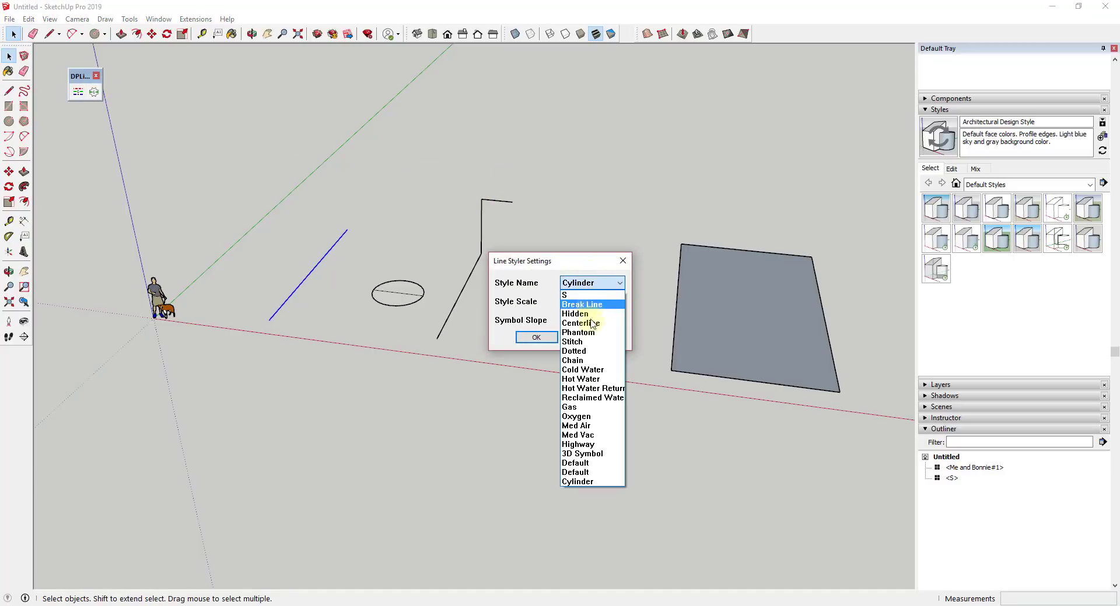
pyautogui.click(572, 342)
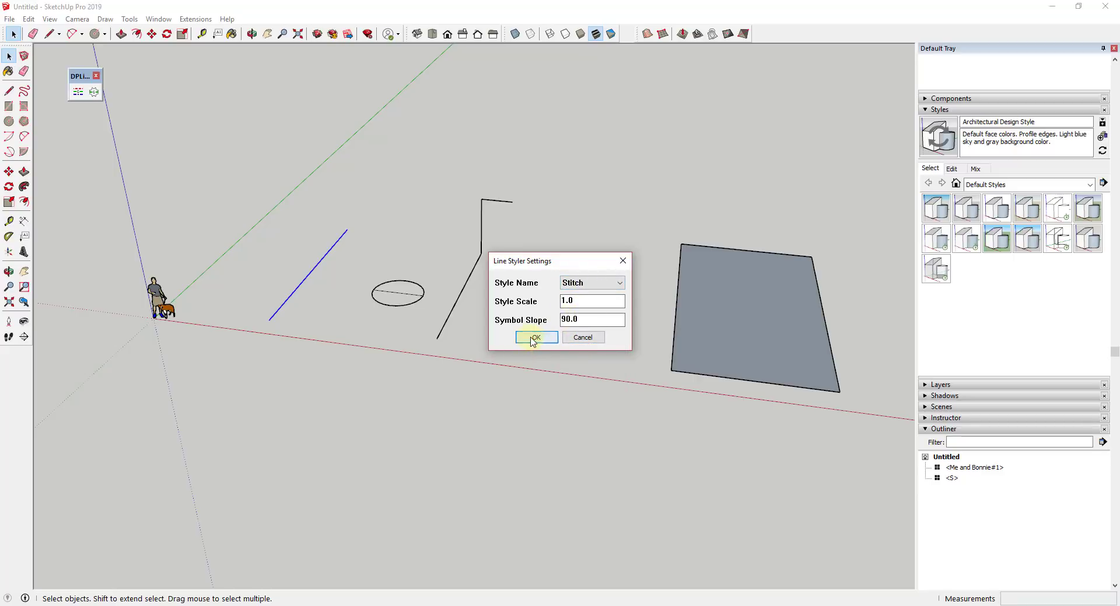
pyautogui.click(534, 337)
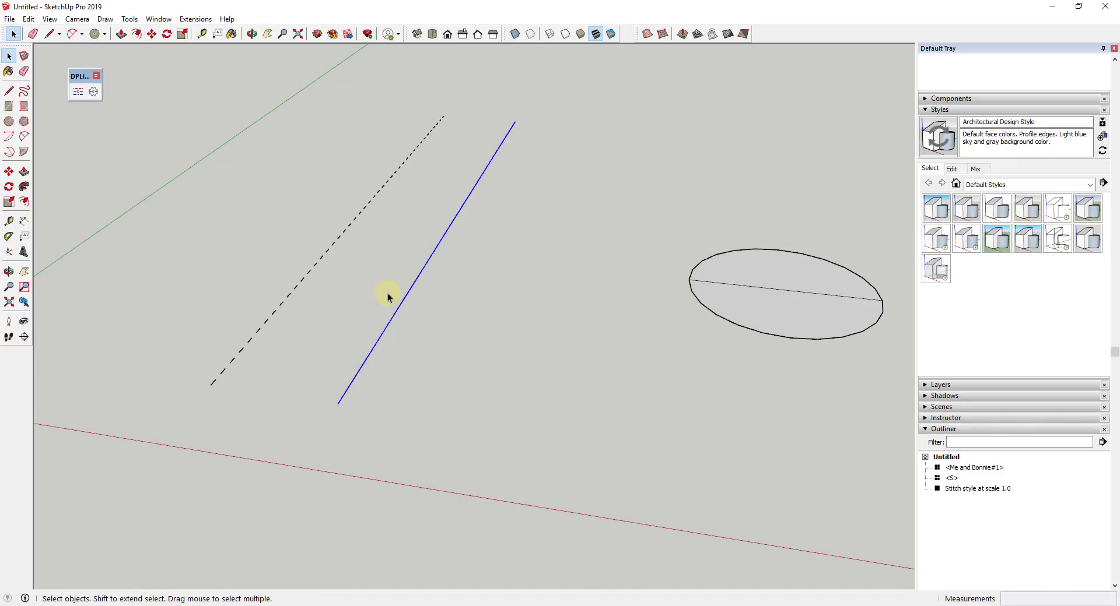
pyautogui.click(539, 300)
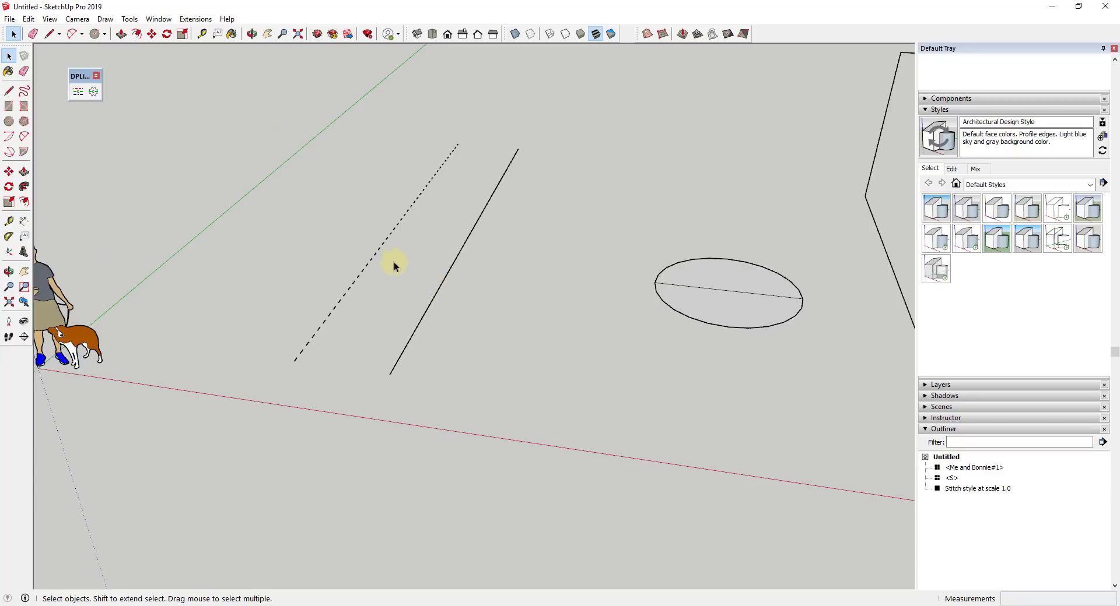
pyautogui.moveTo(711, 330)
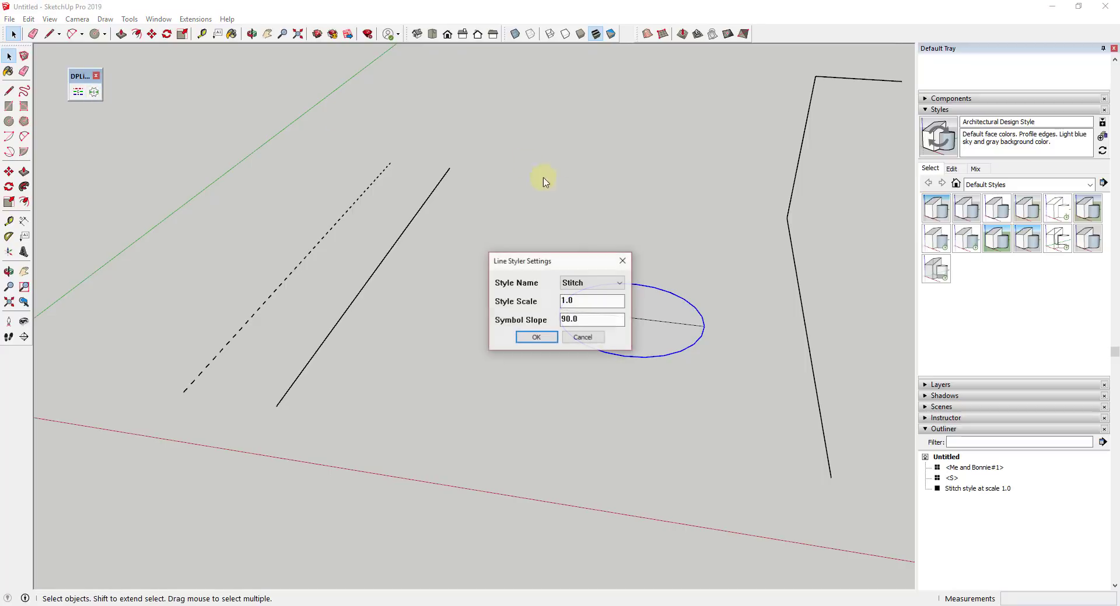
# Step: Confirm the dotted style on the circle's outline, leaving the crossing line solid, and expand the Layers panel
pyautogui.click(618, 284)
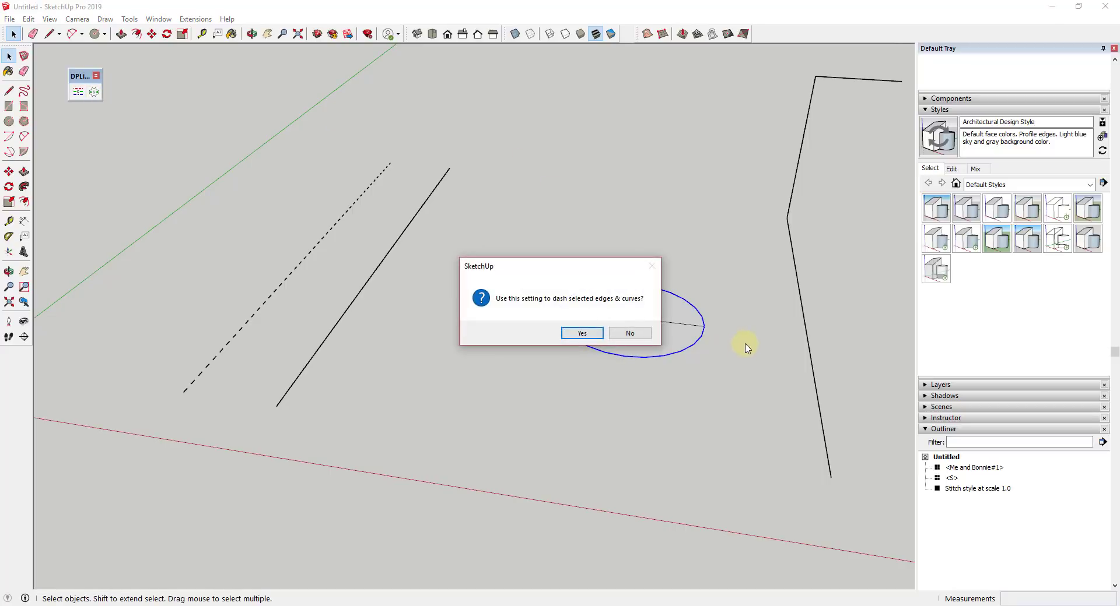
pyautogui.click(581, 332)
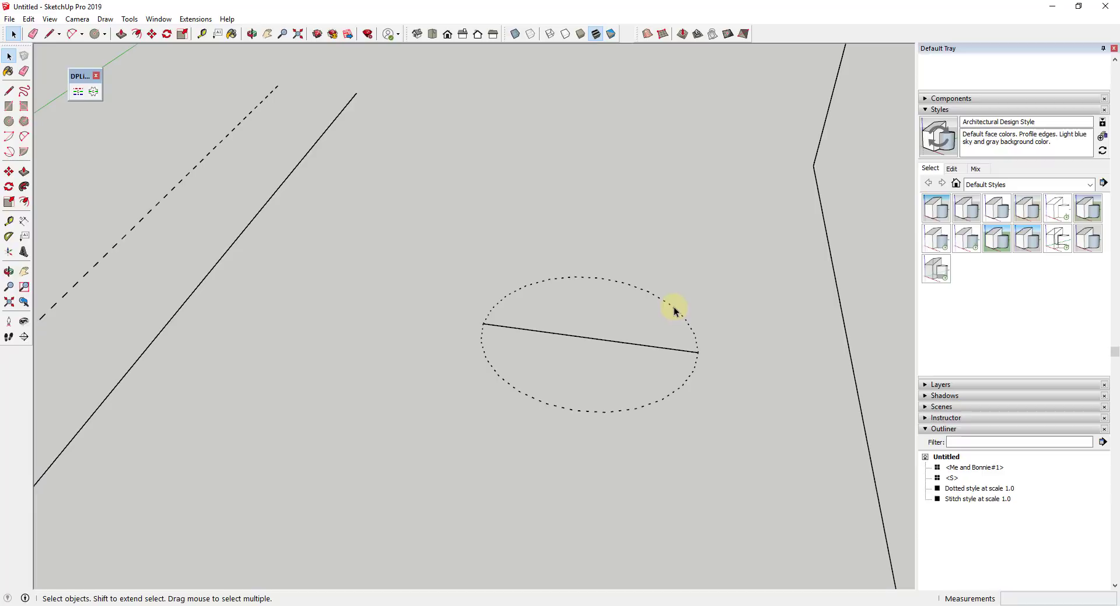
pyautogui.click(671, 310)
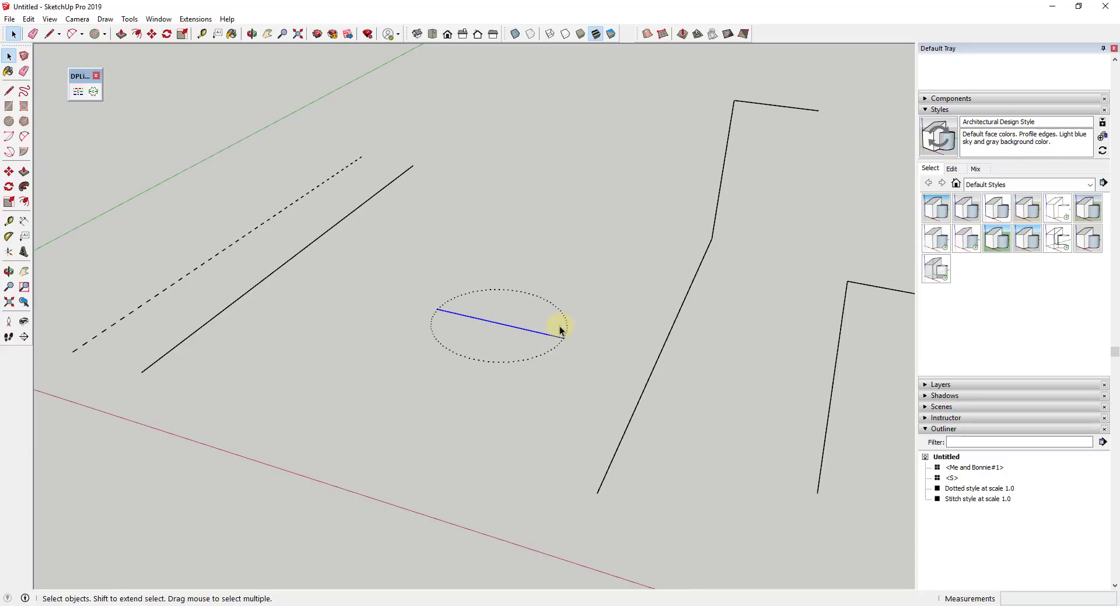
pyautogui.click(926, 385)
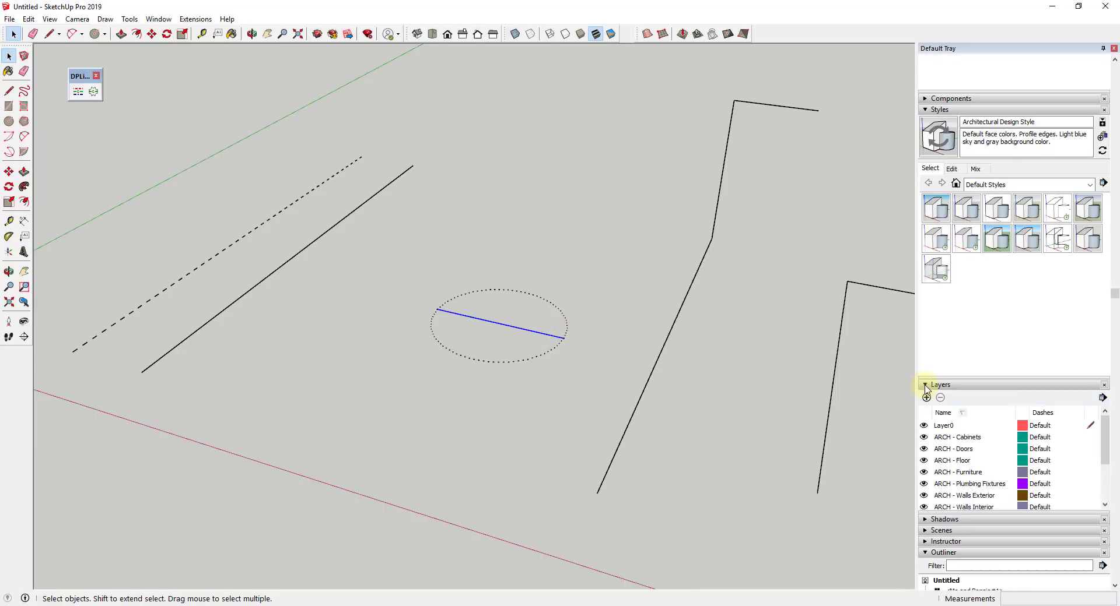
pyautogui.click(925, 385)
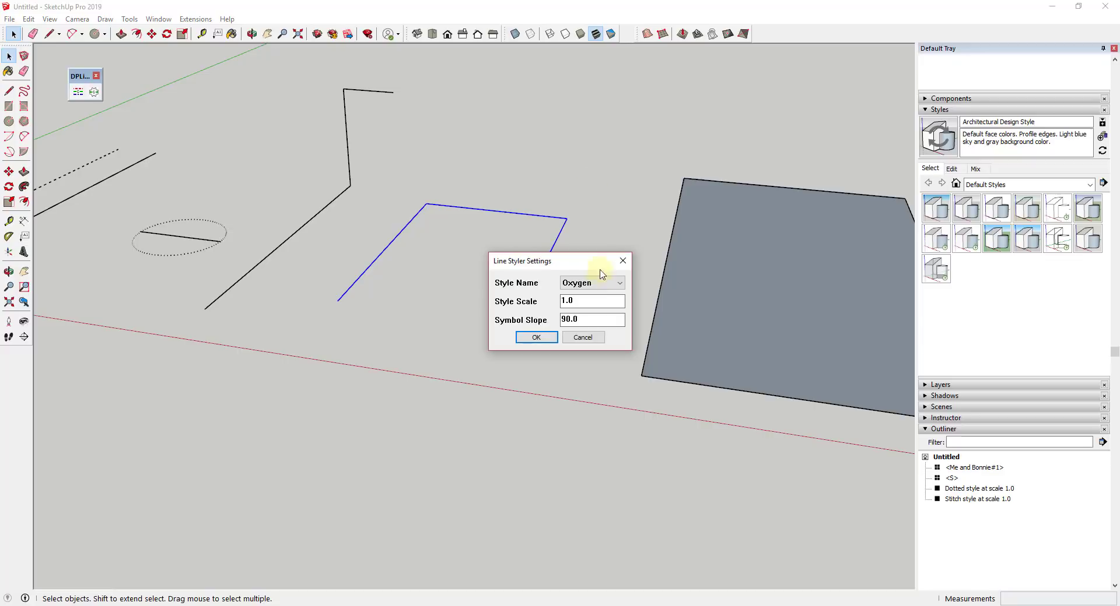
# Step: Style the selected bracket edges with Oxygen so O2 symbols run along its three sides
pyautogui.click(618, 284)
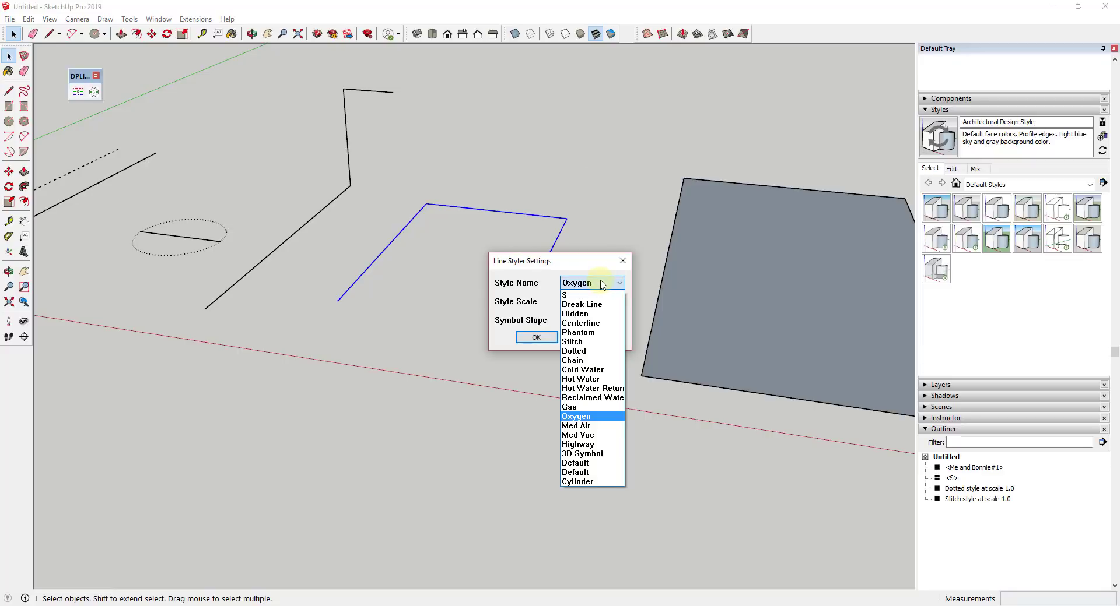
pyautogui.click(535, 337)
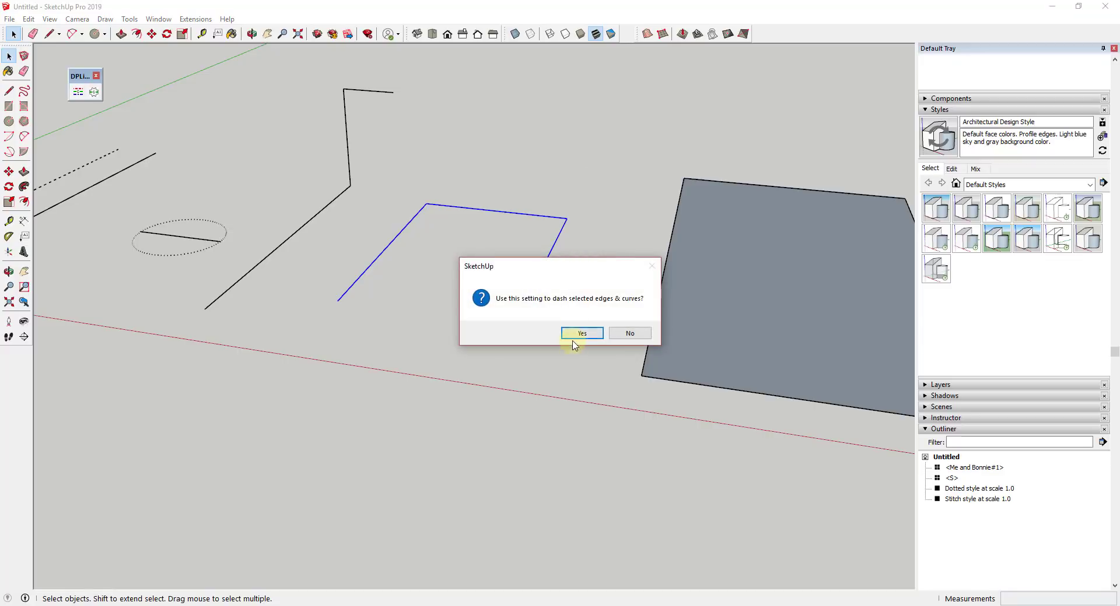
pyautogui.click(581, 333)
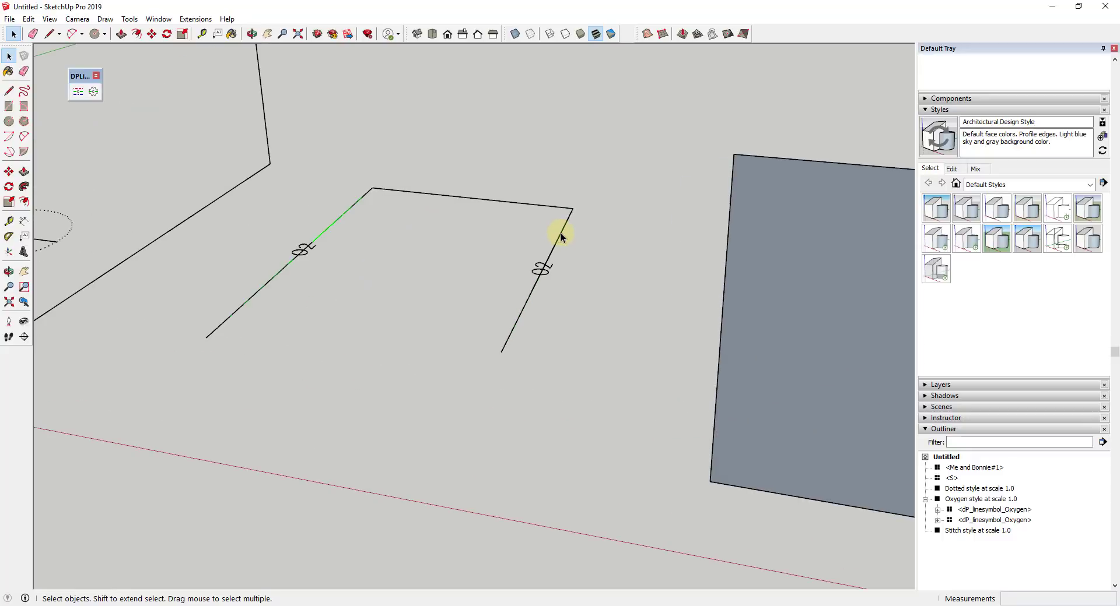
pyautogui.click(561, 235)
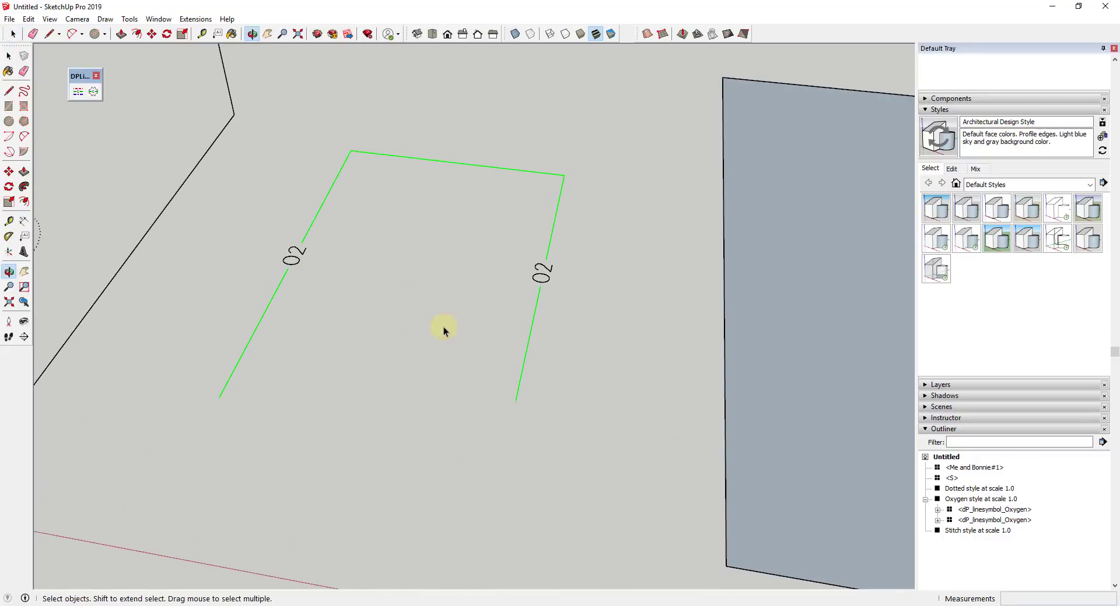
pyautogui.moveTo(283, 277)
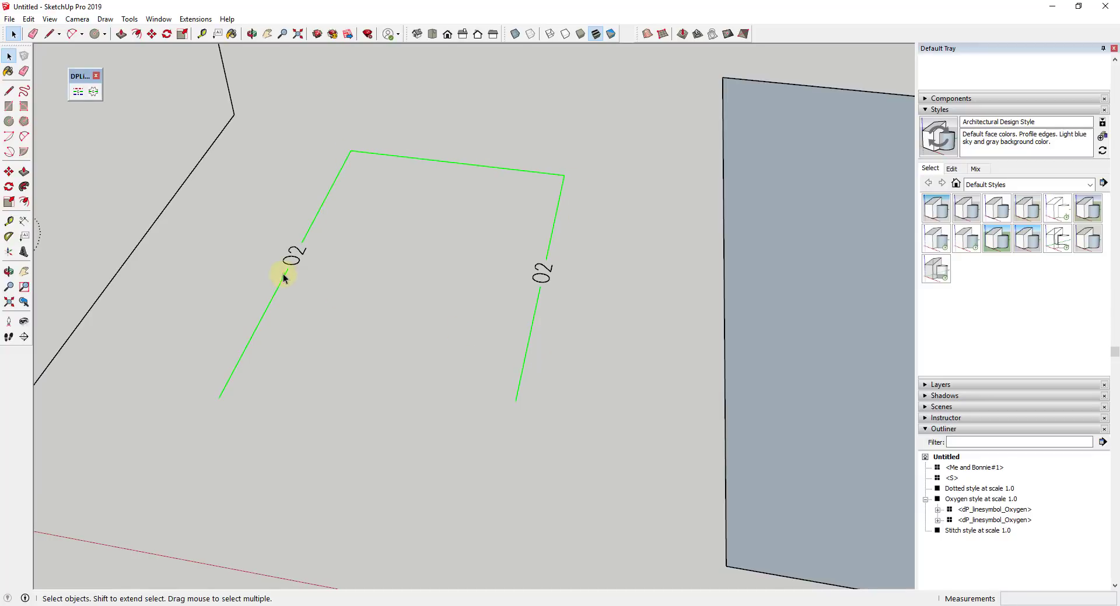
pyautogui.moveTo(371, 320)
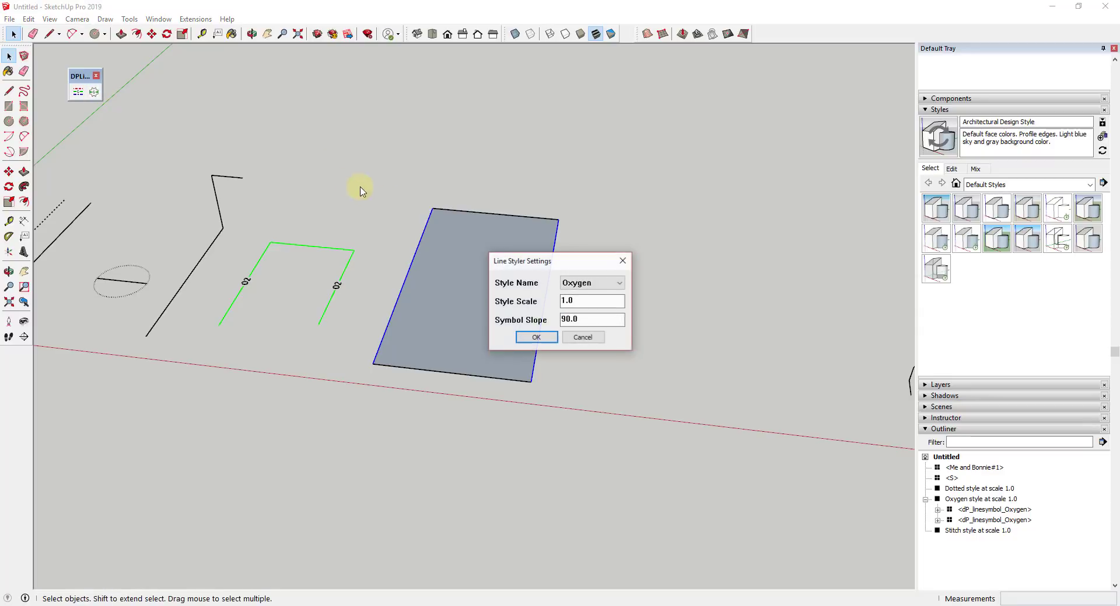
# Step: Style the selected vertical edges with the zigzag Break Line pattern
pyautogui.click(593, 301)
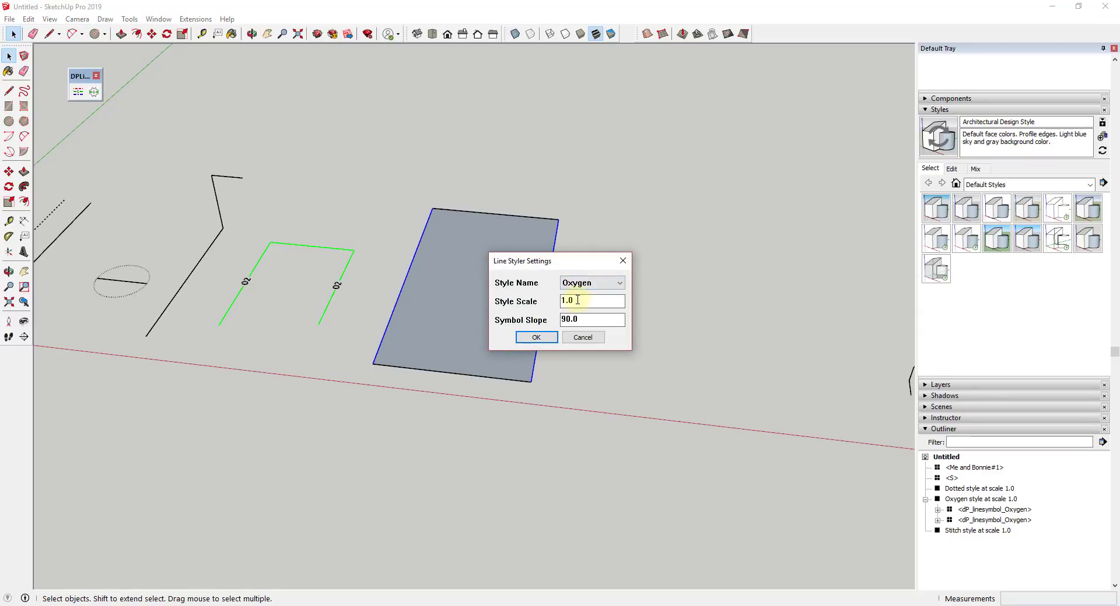
pyautogui.click(618, 283)
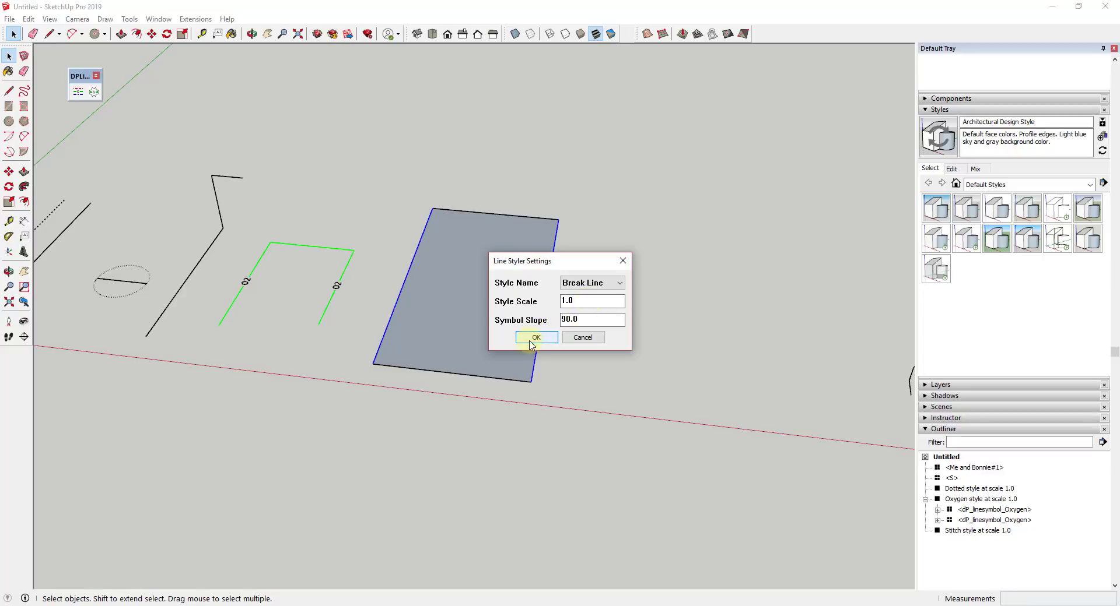
pyautogui.click(535, 337)
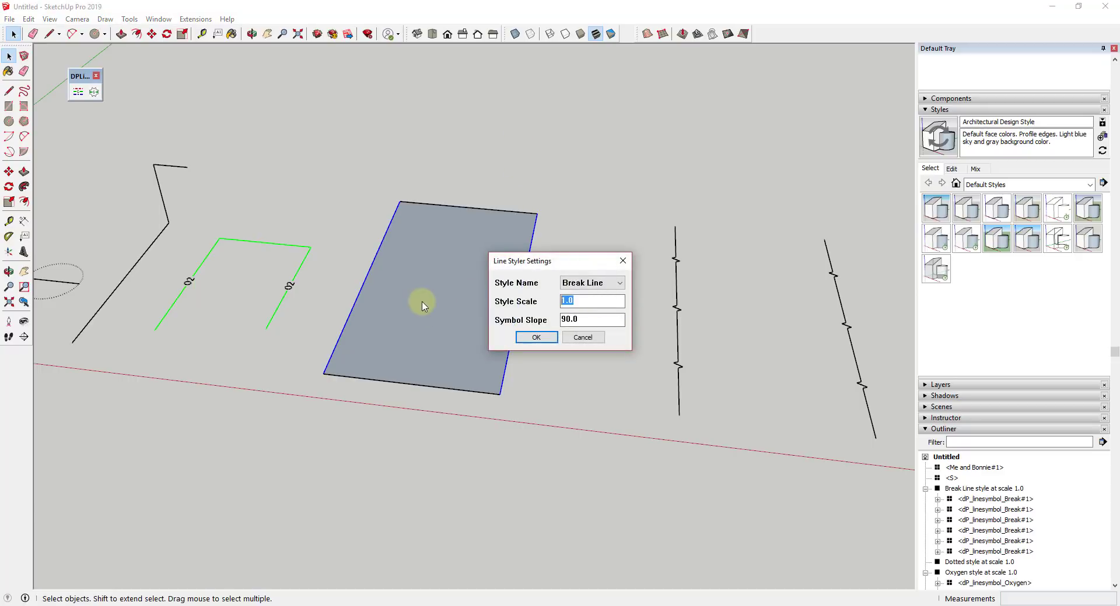
pyautogui.click(536, 337)
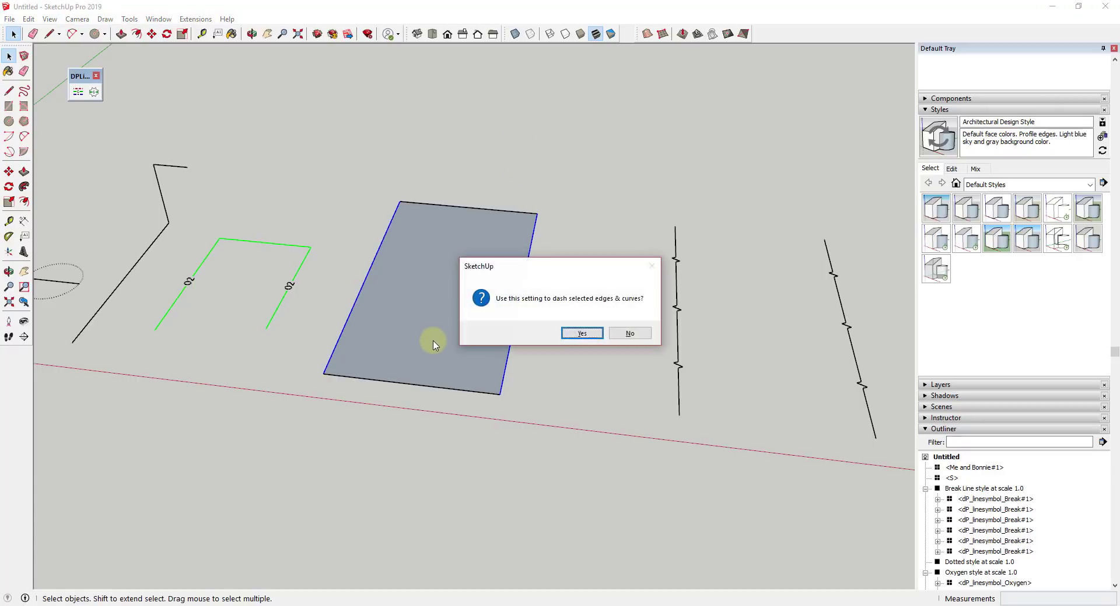
pyautogui.click(579, 333)
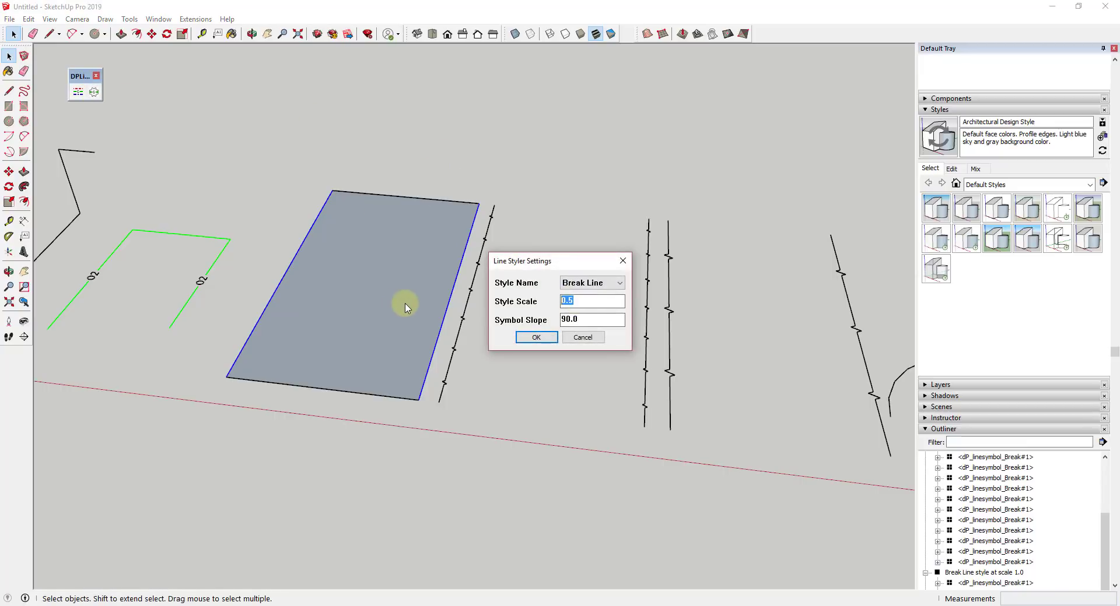
# Step: Copy the rectangle off to the right with Move plus Ctrl
pyautogui.write('2')
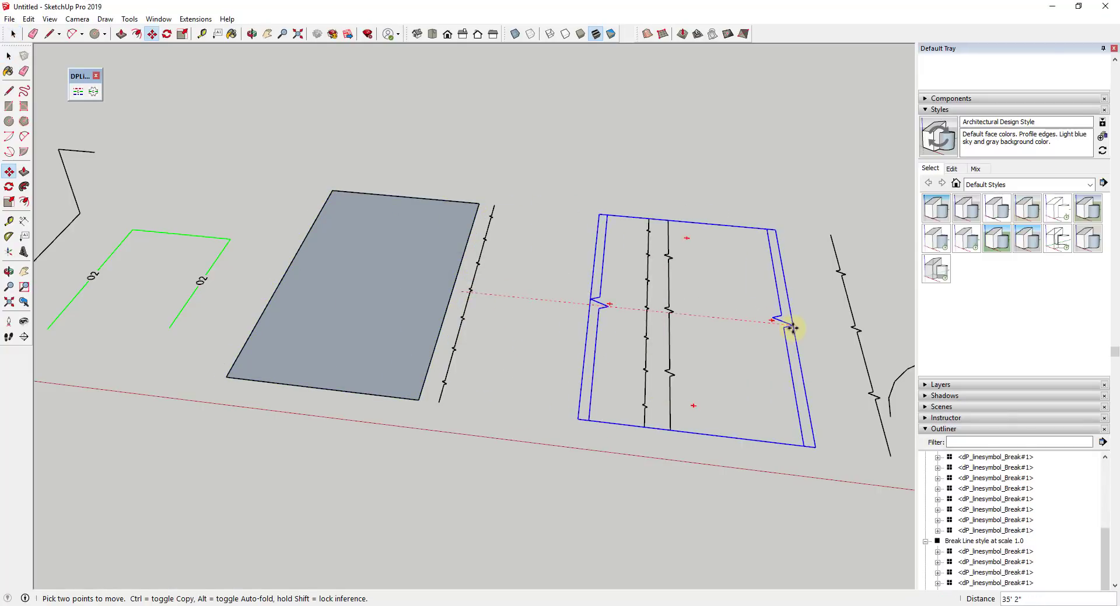
pyautogui.moveTo(789, 328); pyautogui.dragTo(757, 148)
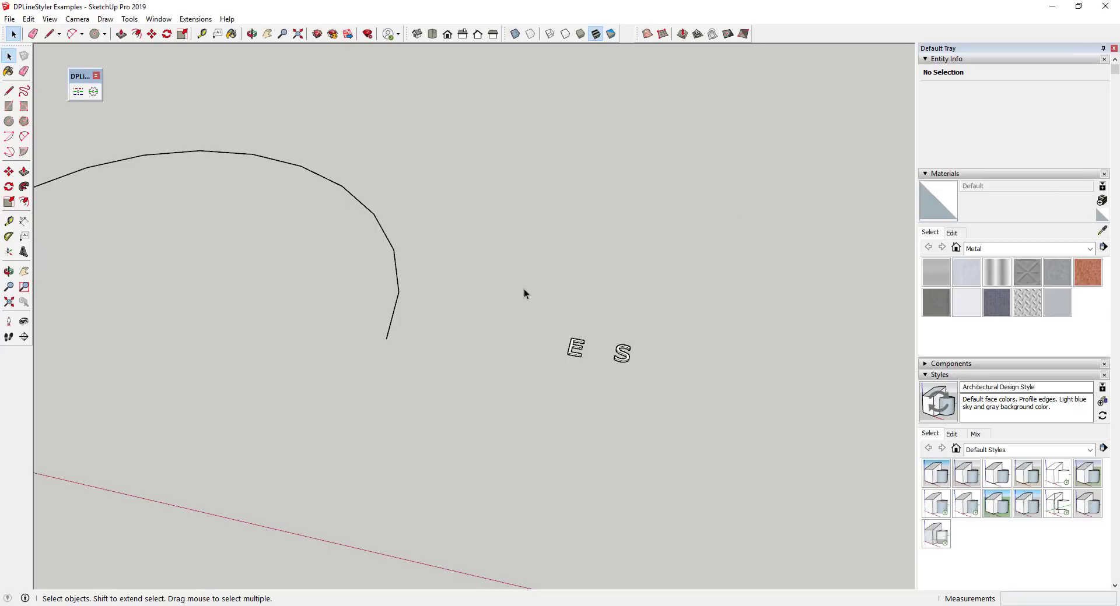
pyautogui.moveTo(539, 318)
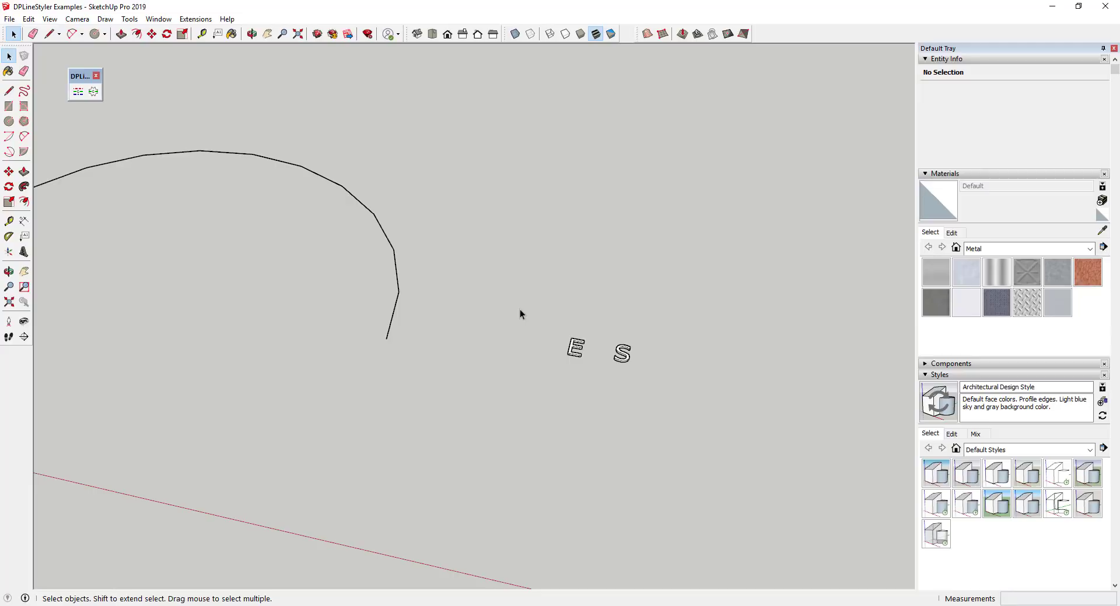
# Step: Highlight the letter E component in the DPLineStyler Examples model
pyautogui.click(575, 348)
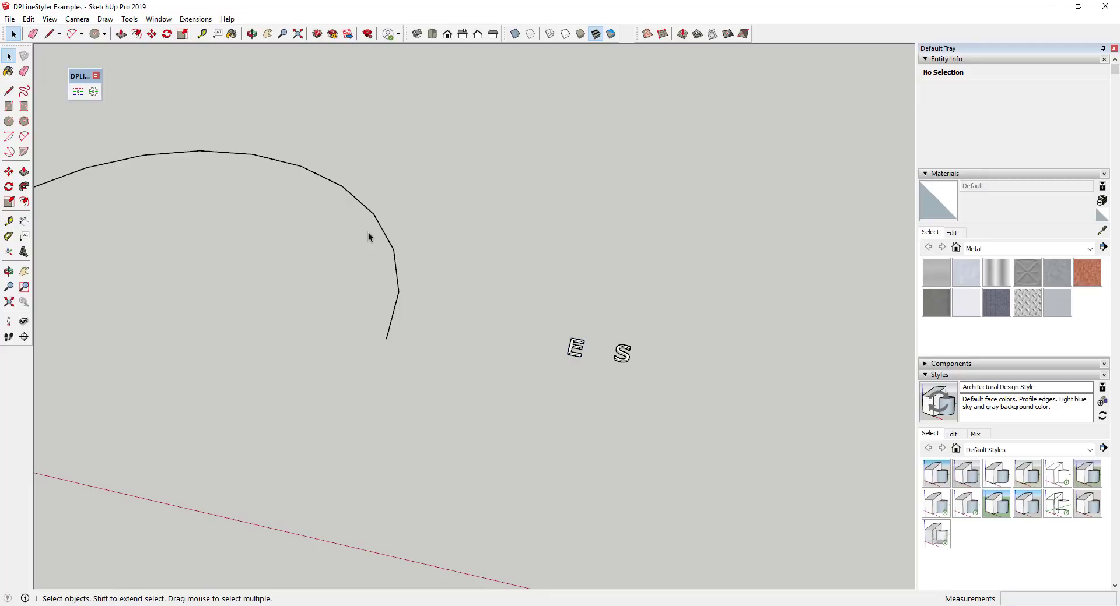
pyautogui.moveTo(321, 239)
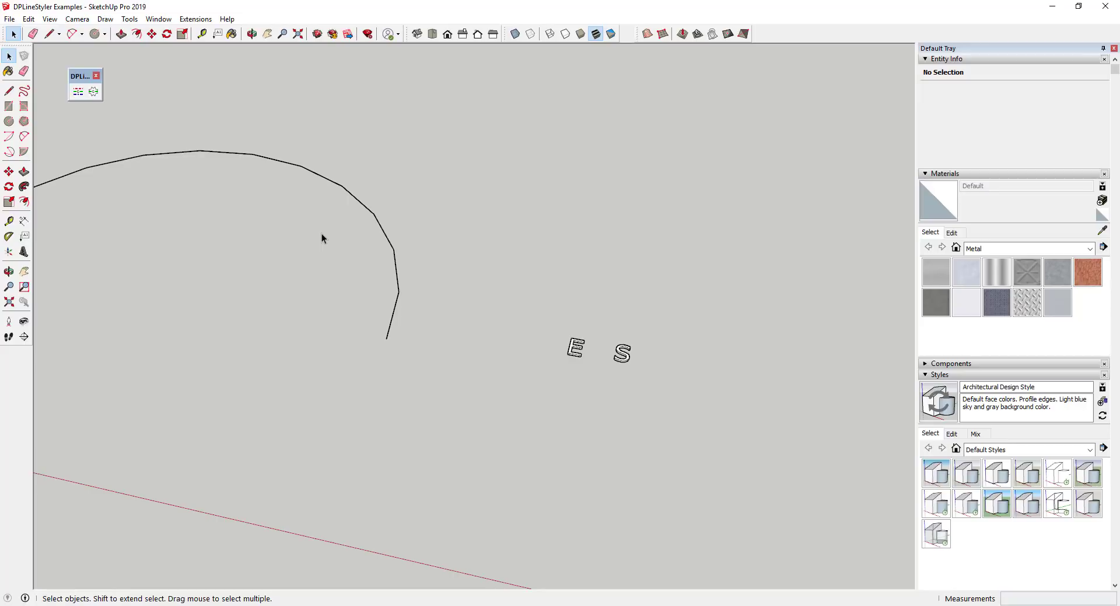
pyautogui.moveTo(446, 297)
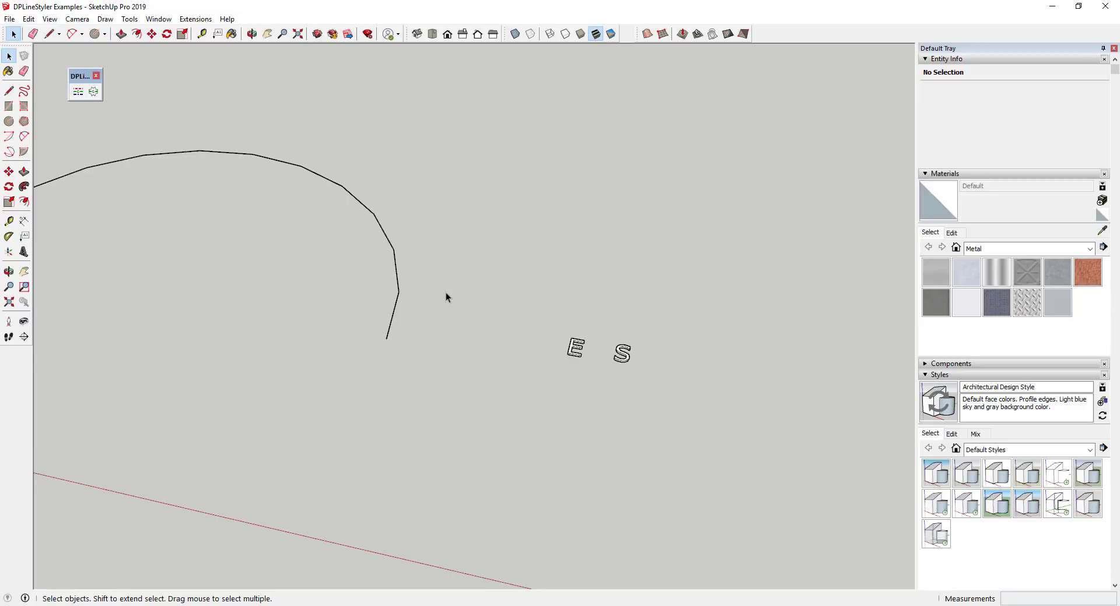
pyautogui.click(195, 19)
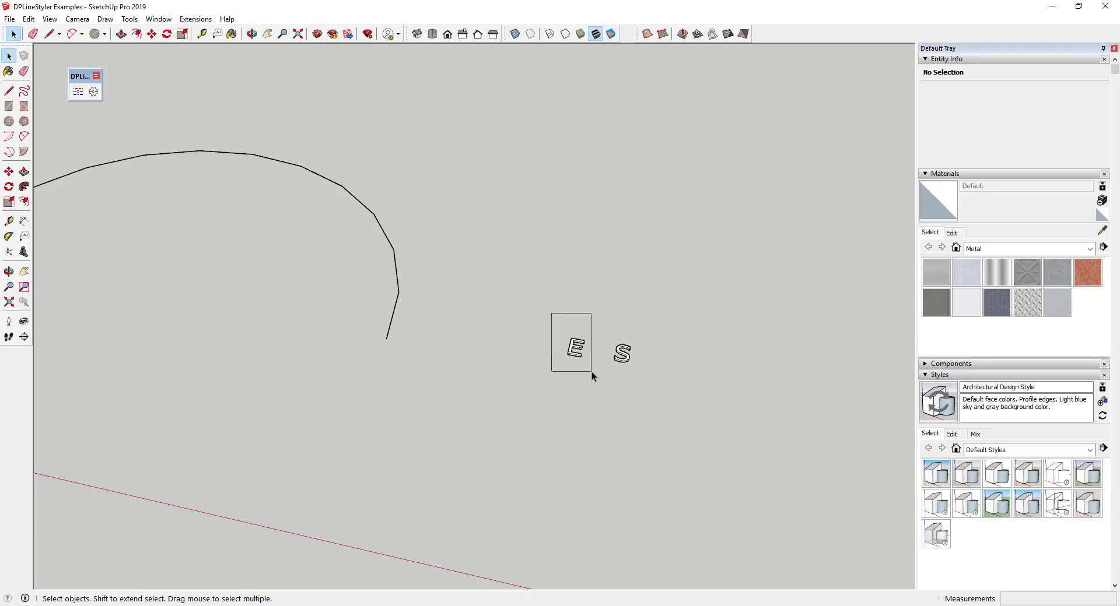
# Step: Make the letter E component into a line-styling symbol named 'E Symbol' via Manage Symbols > Make
pyautogui.click(574, 345)
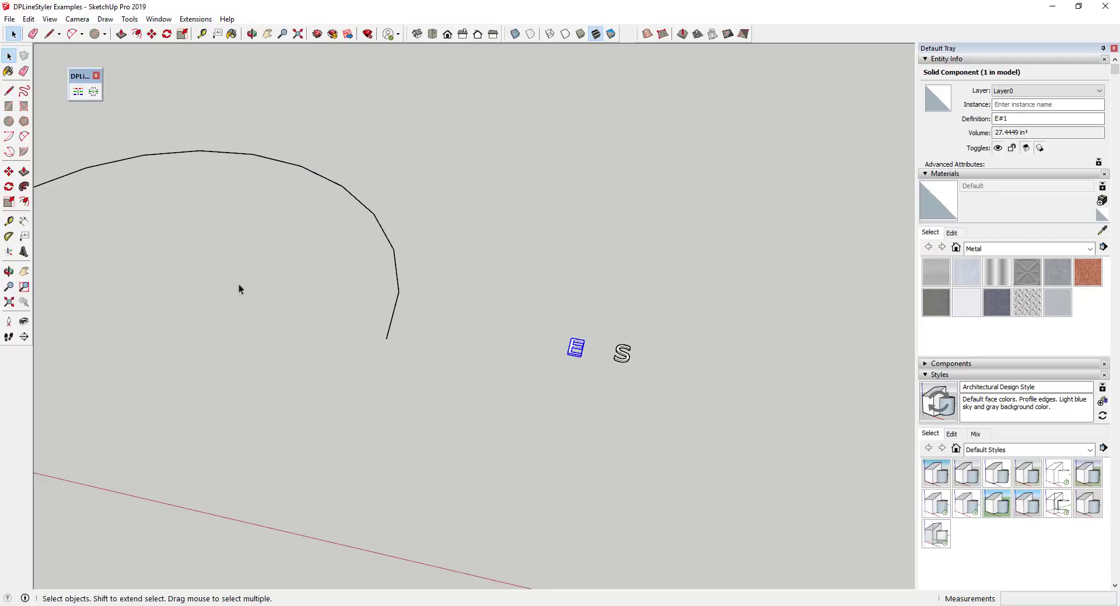
pyautogui.moveTo(632, 341)
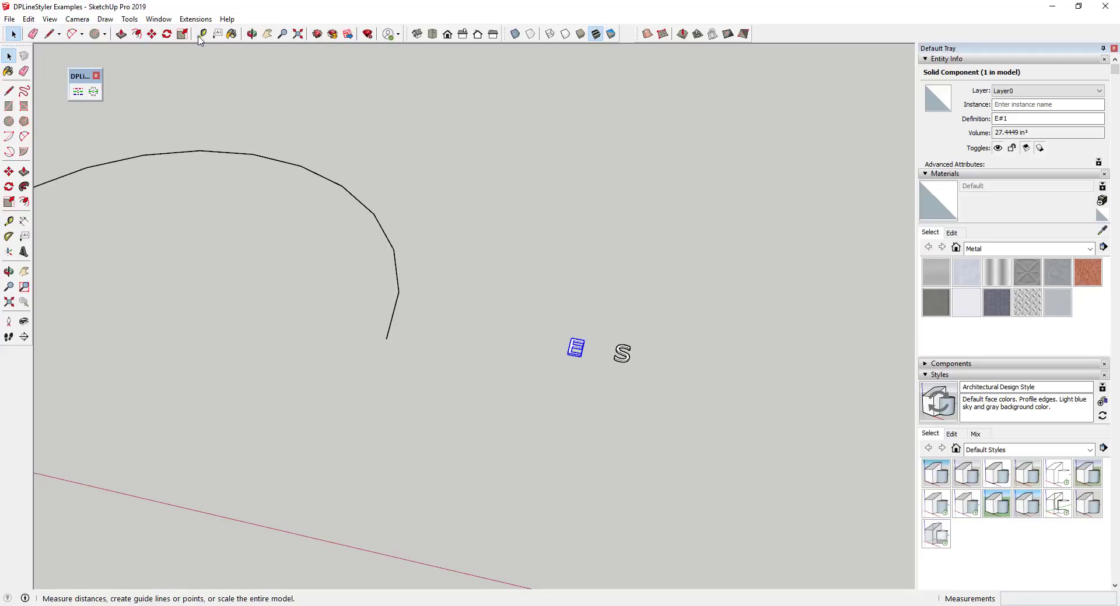
pyautogui.click(195, 18)
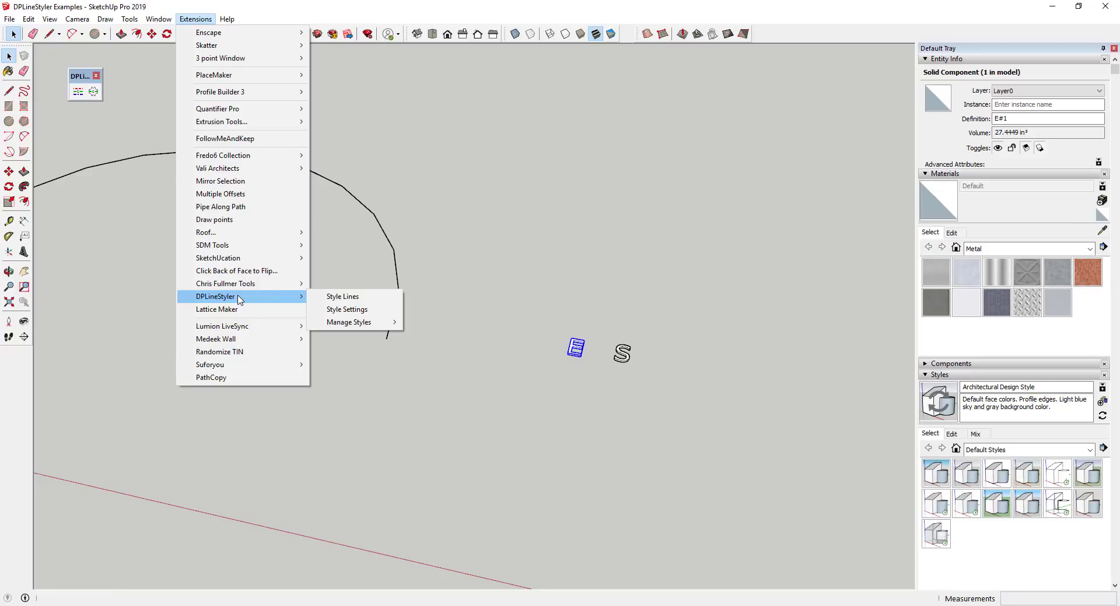
pyautogui.moveTo(348, 322)
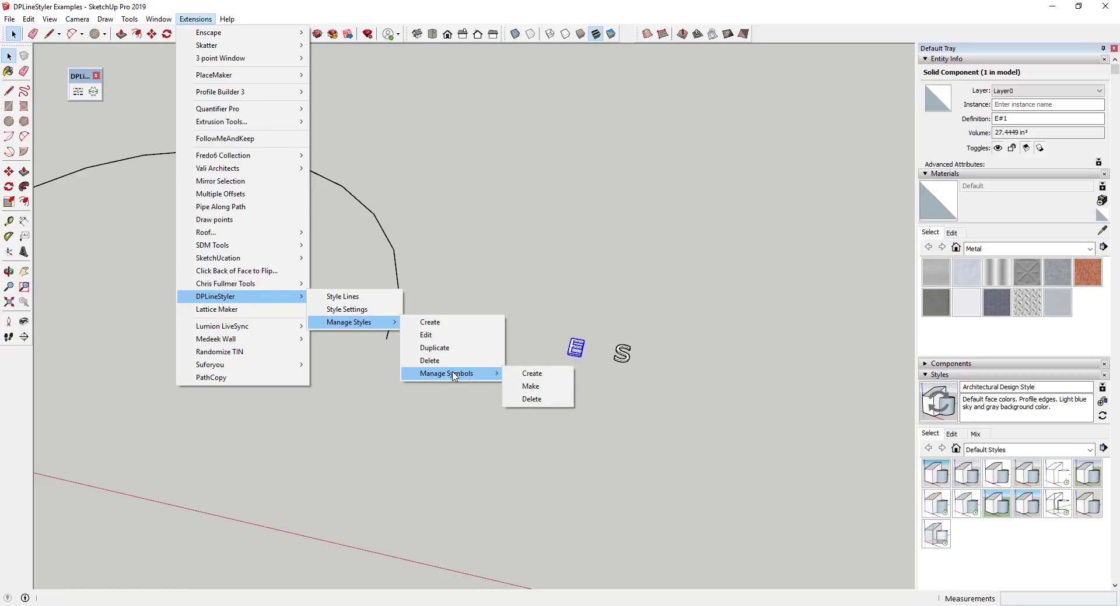
pyautogui.moveTo(461, 377)
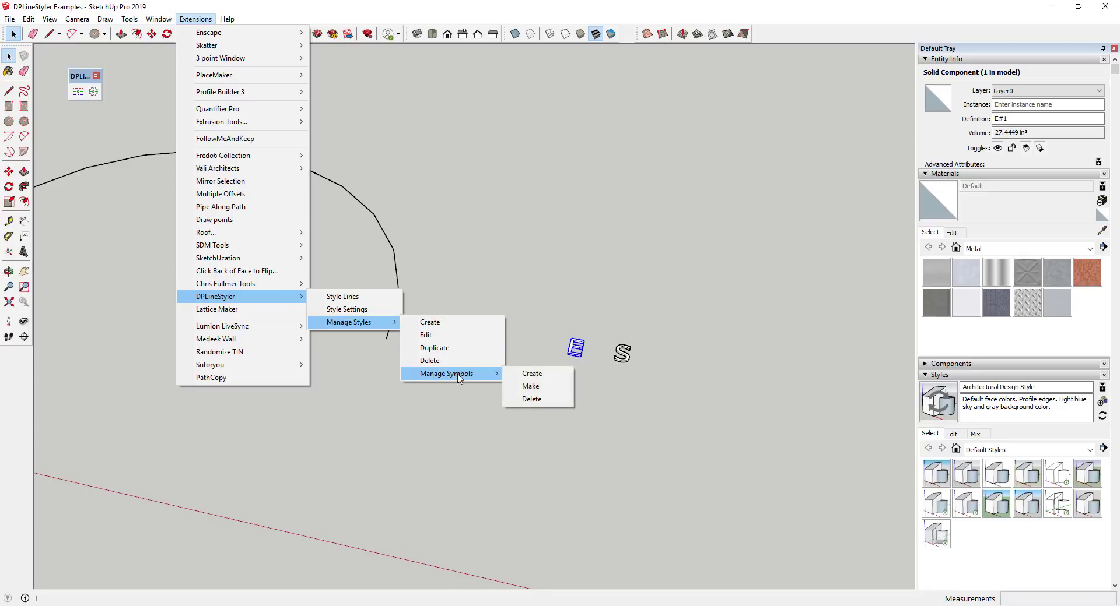
pyautogui.click(530, 386)
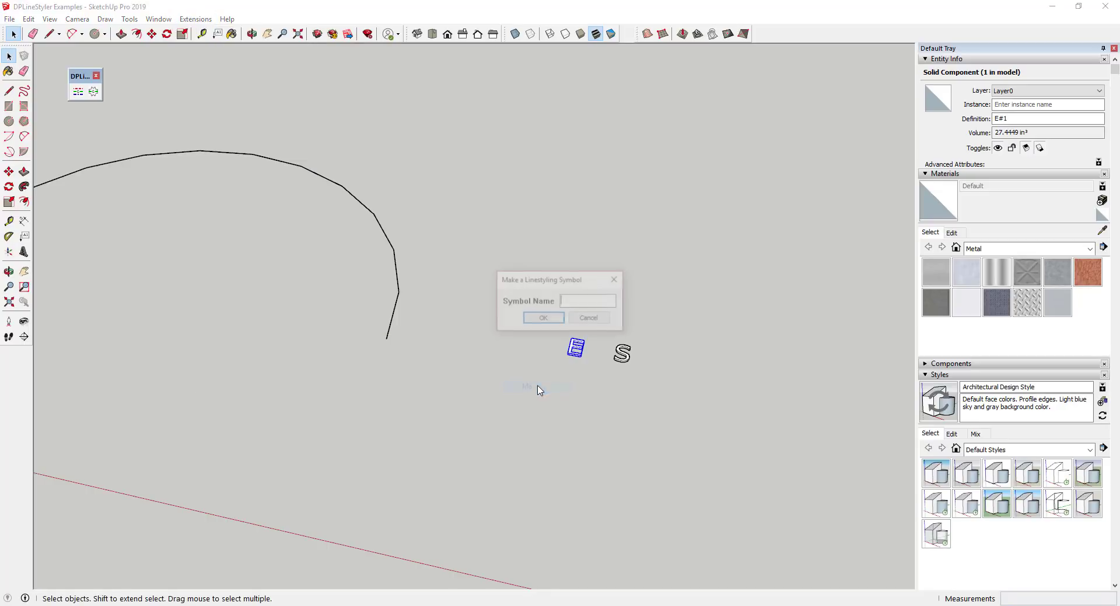
pyautogui.write('E')
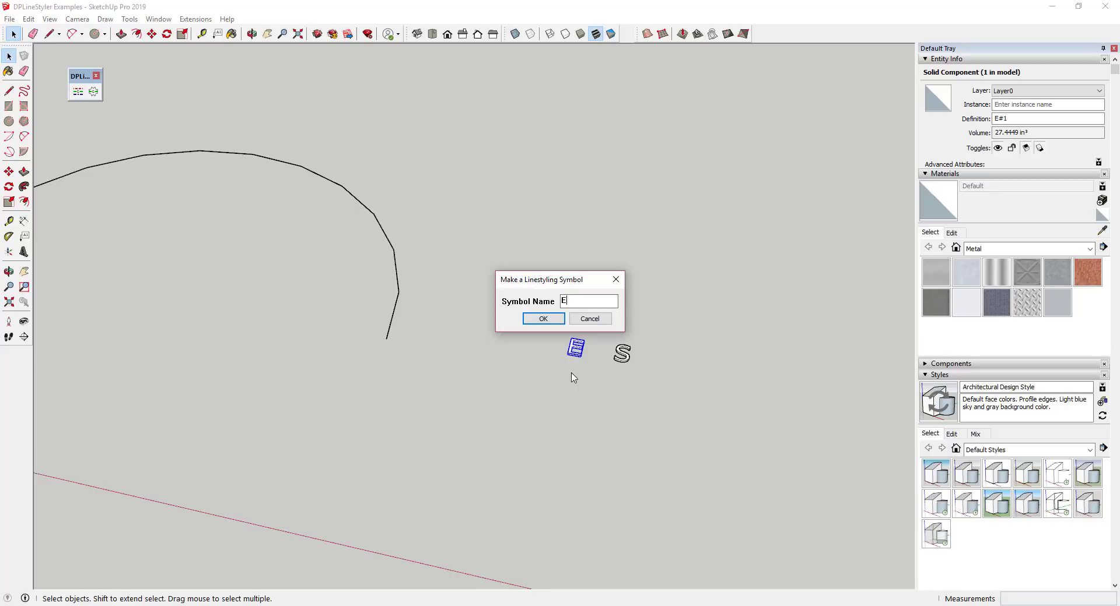
pyautogui.write('Symbol')
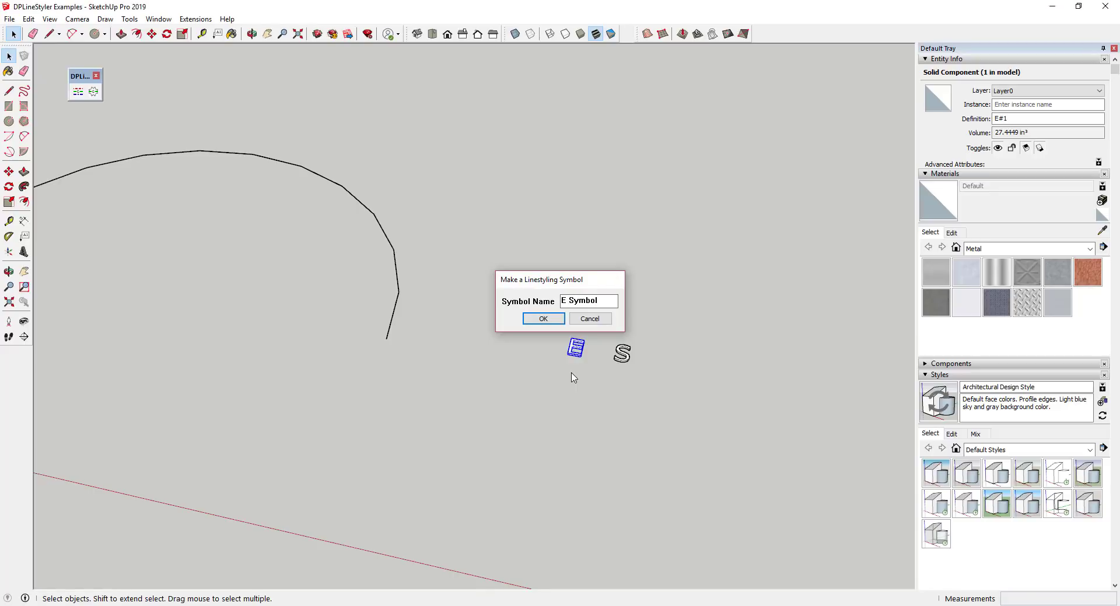
pyautogui.click(542, 318)
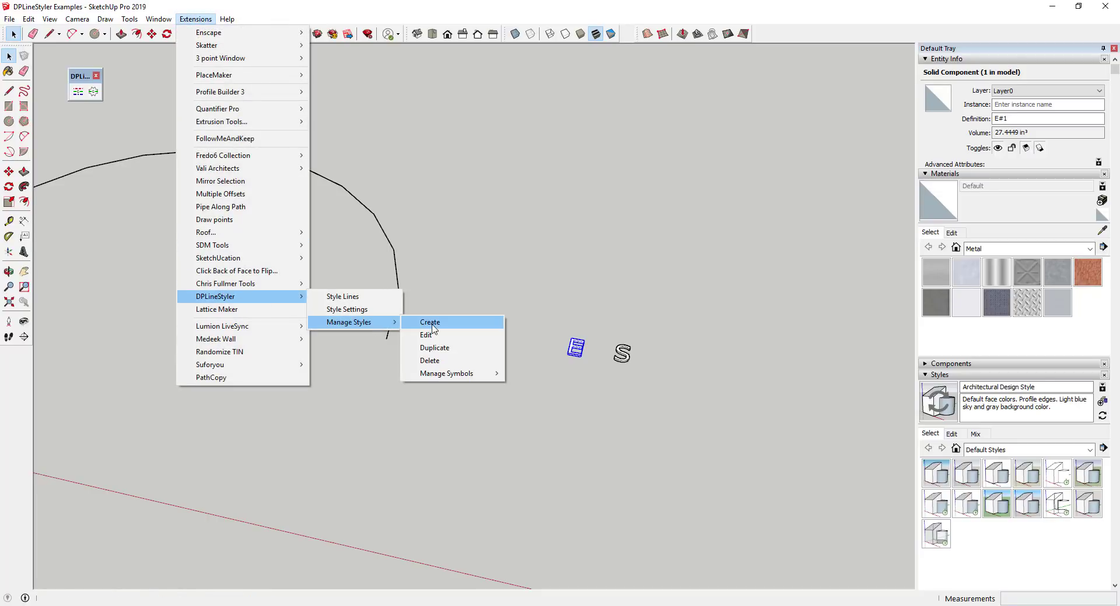
# Step: Create a new Default line style and choose E Symbol as its symbol
pyautogui.click(429, 322)
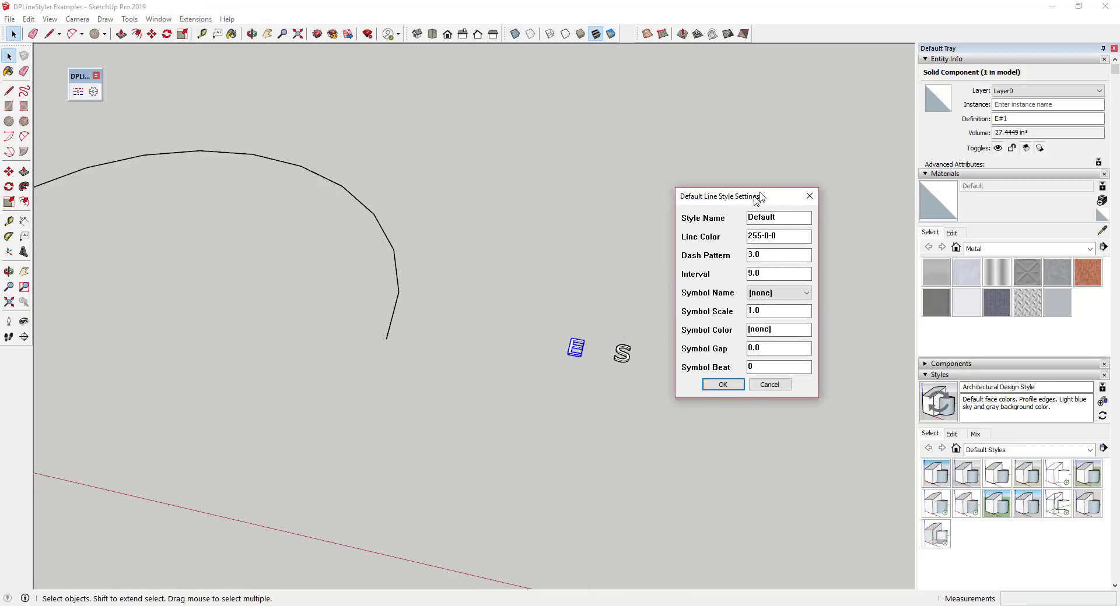
pyautogui.moveTo(719, 196); pyautogui.dragTo(729, 189)
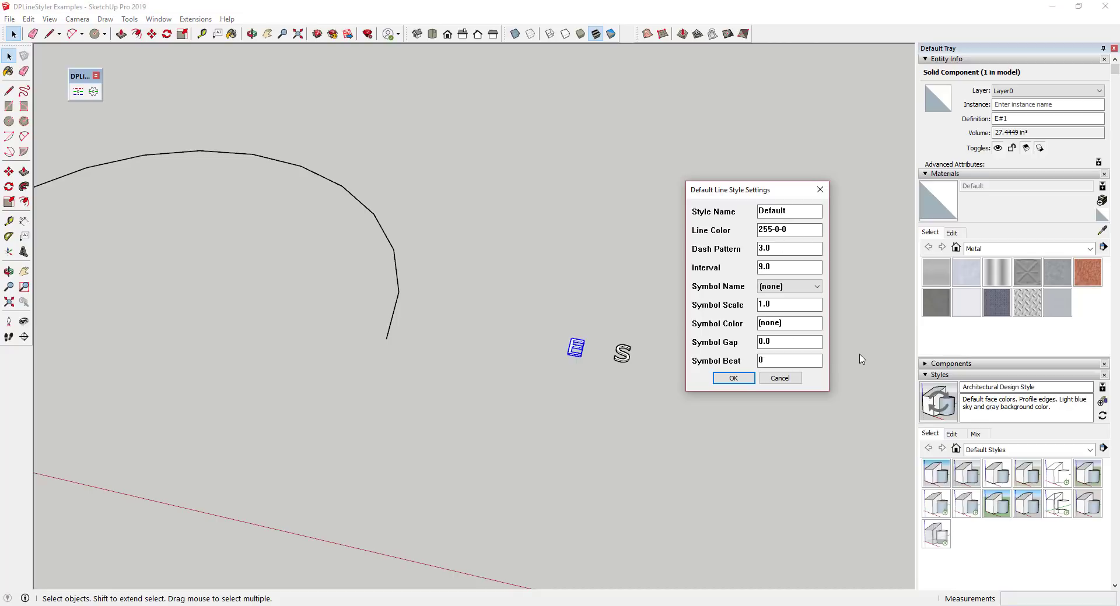
pyautogui.moveTo(746, 248)
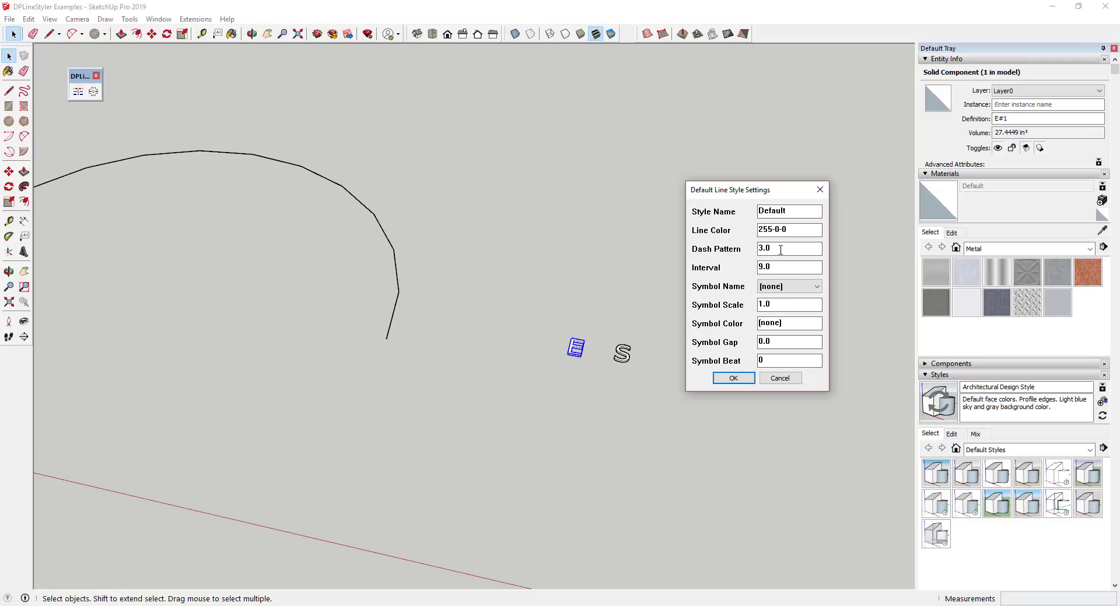
pyautogui.click(815, 287)
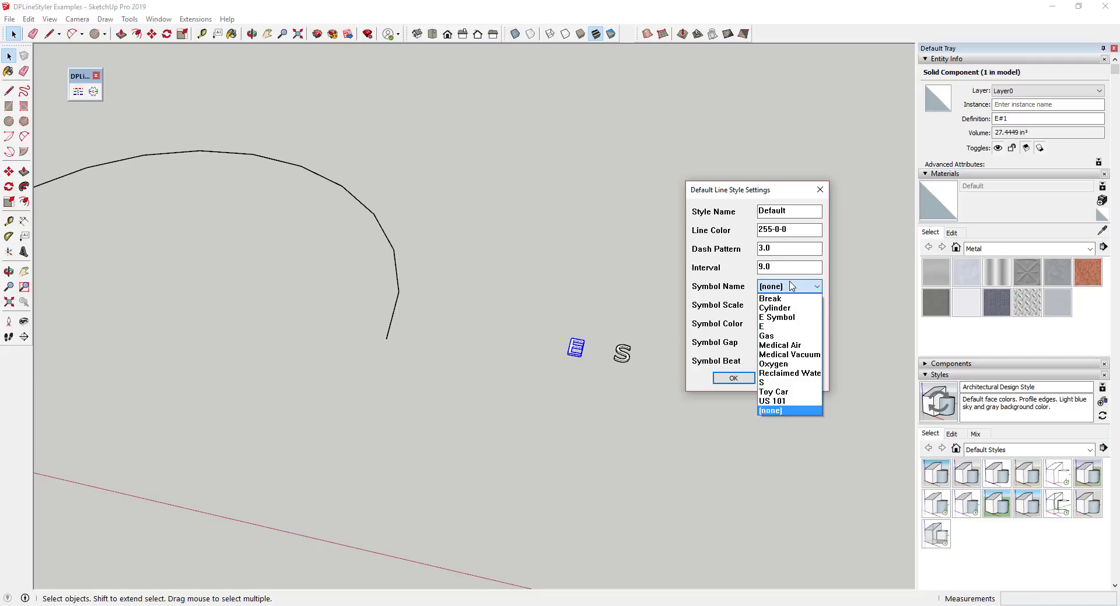
pyautogui.click(776, 317)
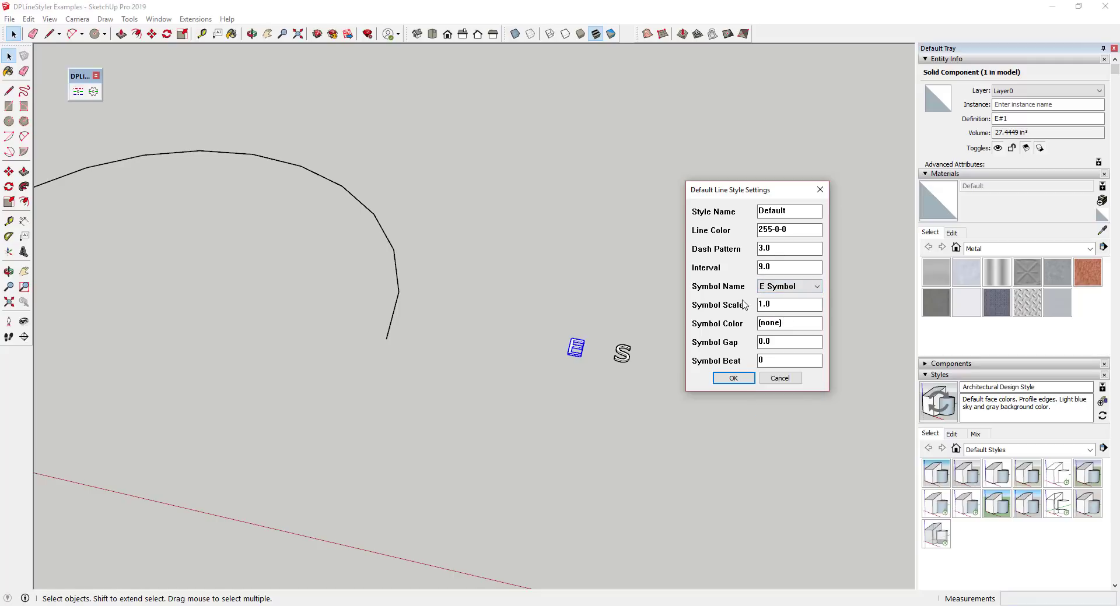
pyautogui.moveTo(743, 303)
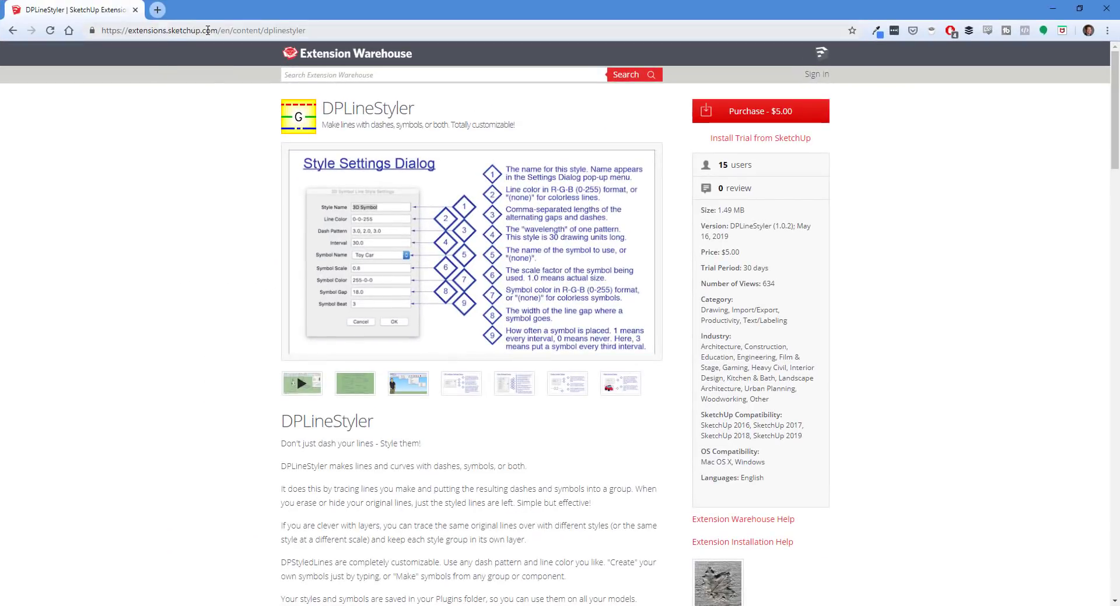
pyautogui.moveTo(483, 248)
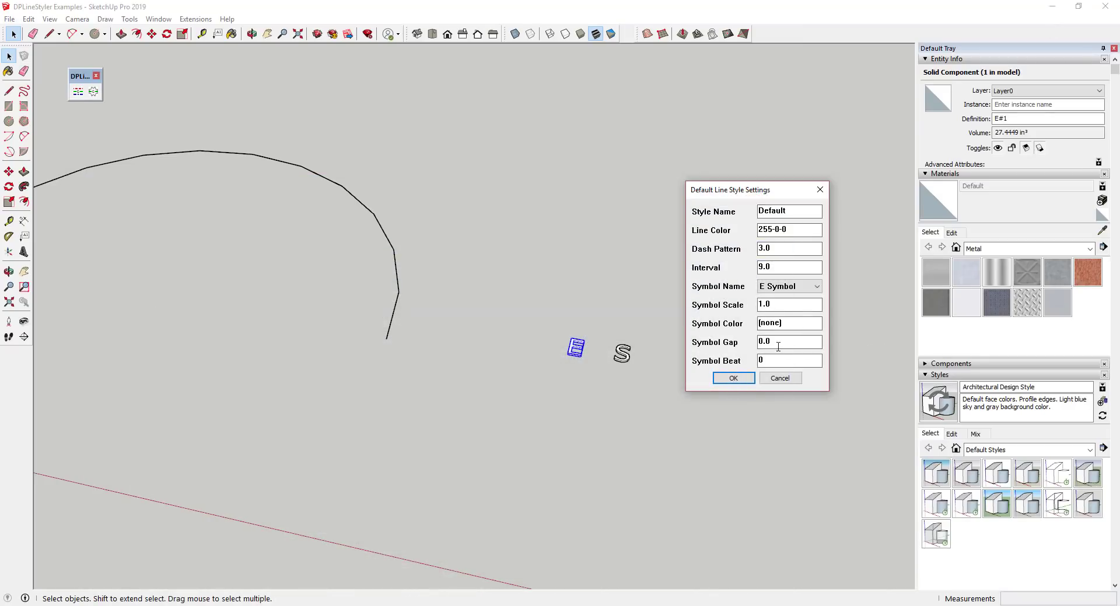
# Step: Save the new style as 'E Symbol' with symbol beat 15 and symbol gap 3
pyautogui.click(788, 342)
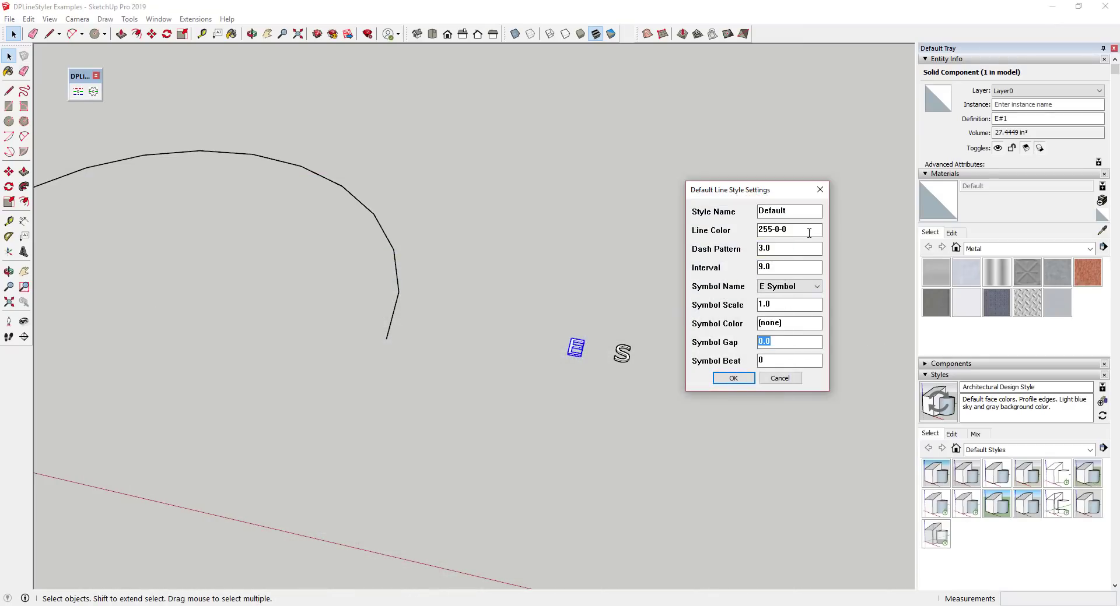
pyautogui.click(789, 360)
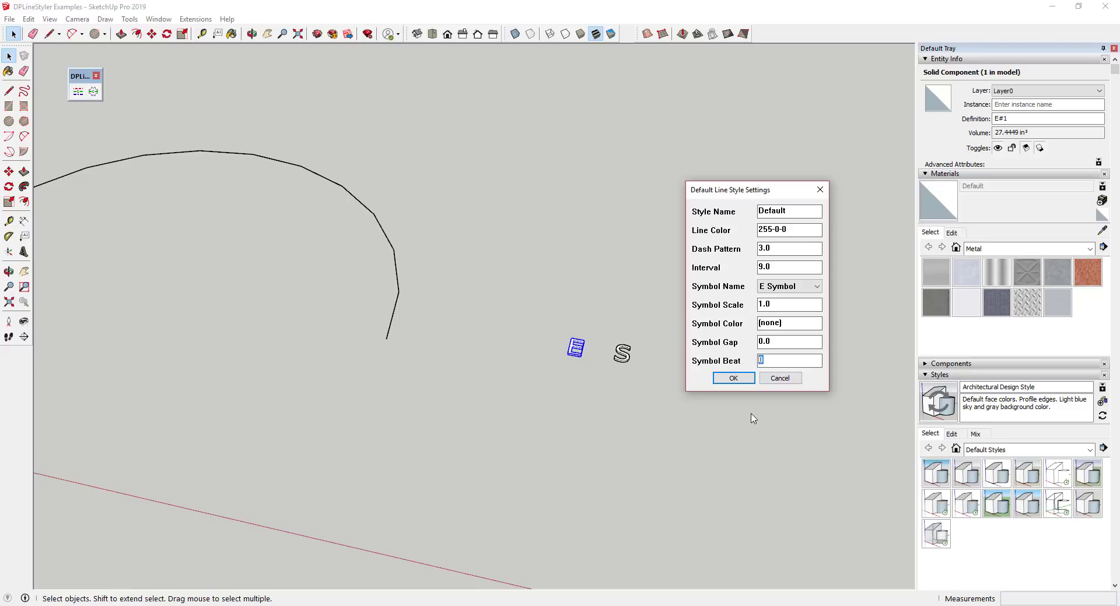
pyautogui.write('15')
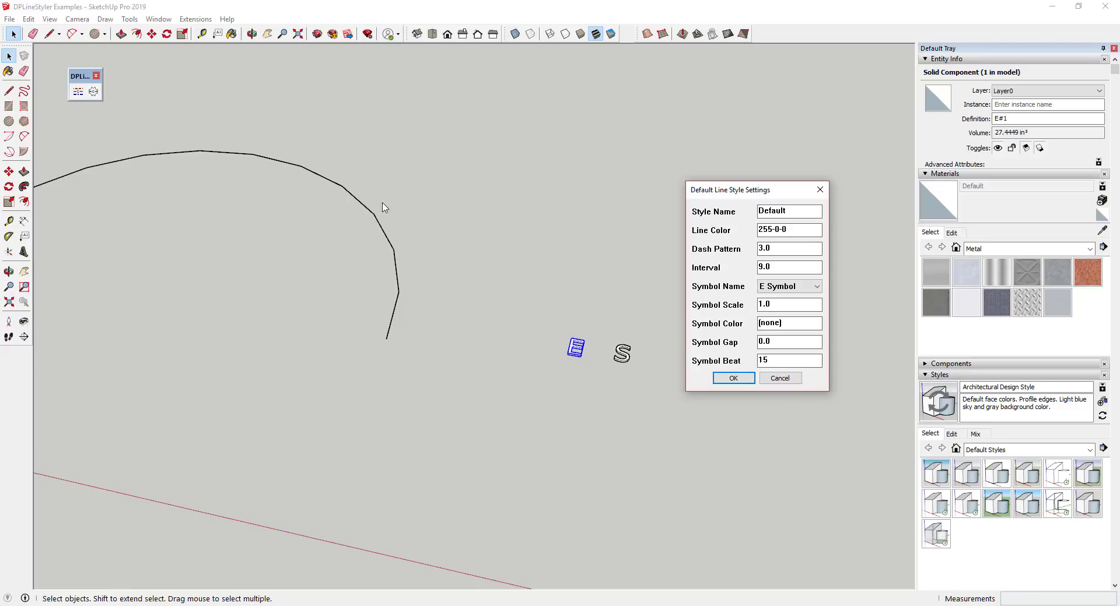
pyautogui.click(788, 342)
pyautogui.write('3')
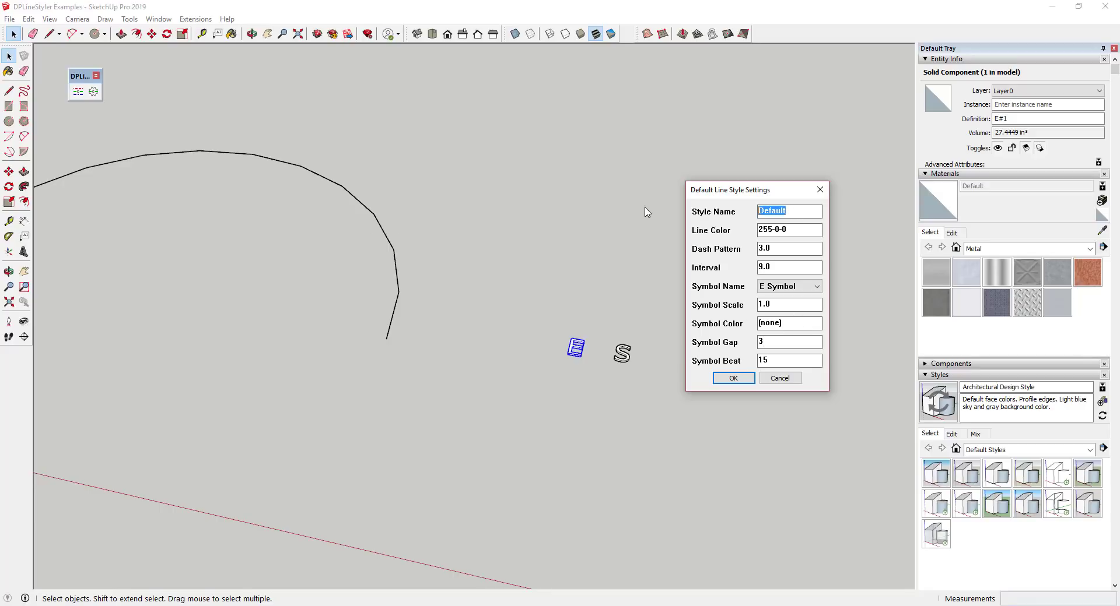
pyautogui.write('E Symbol')
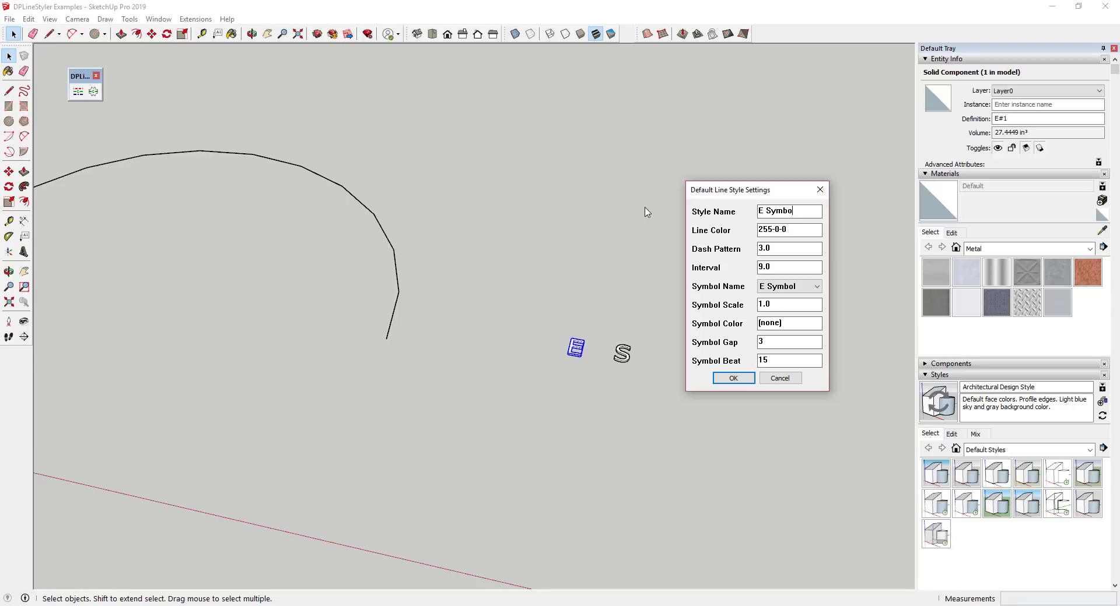
pyautogui.click(733, 378)
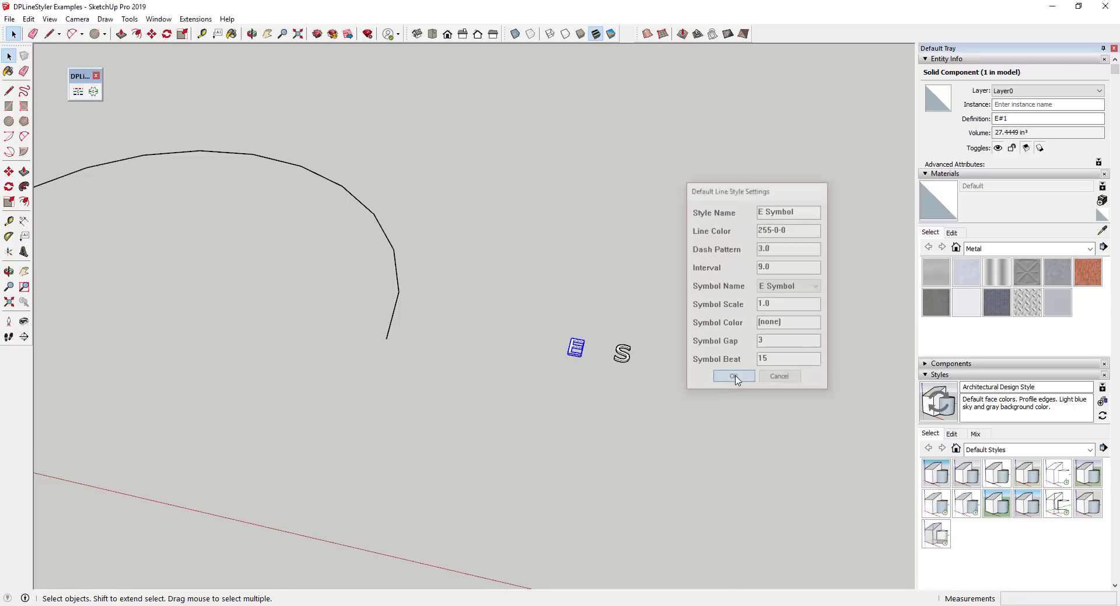
pyautogui.click(733, 377)
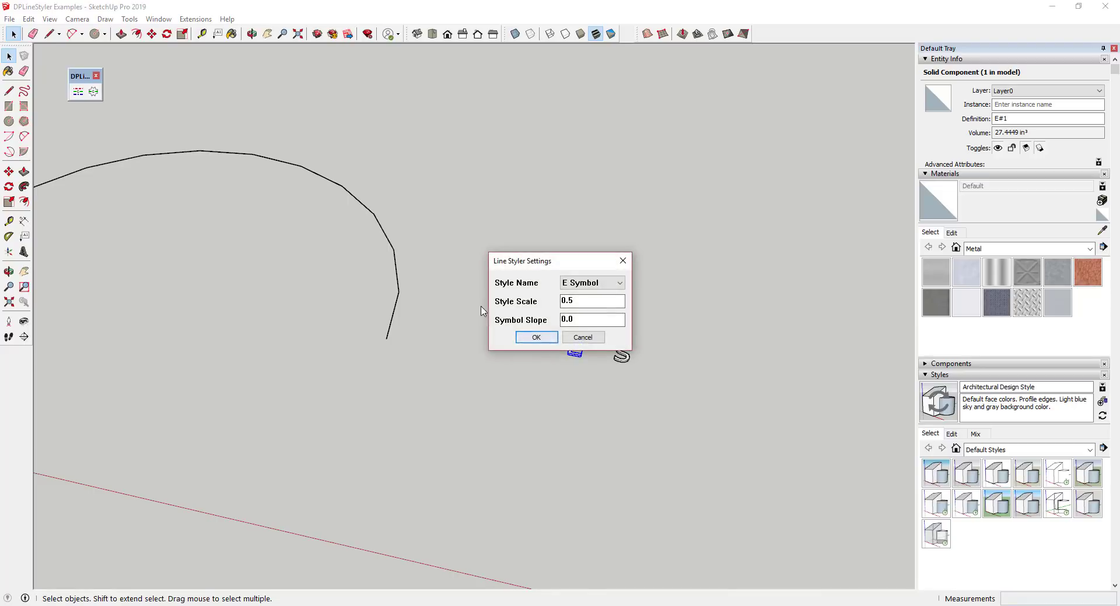
# Step: Apply the E Symbol style at scale 1 to the arc and confirm dashing it
pyautogui.click(618, 282)
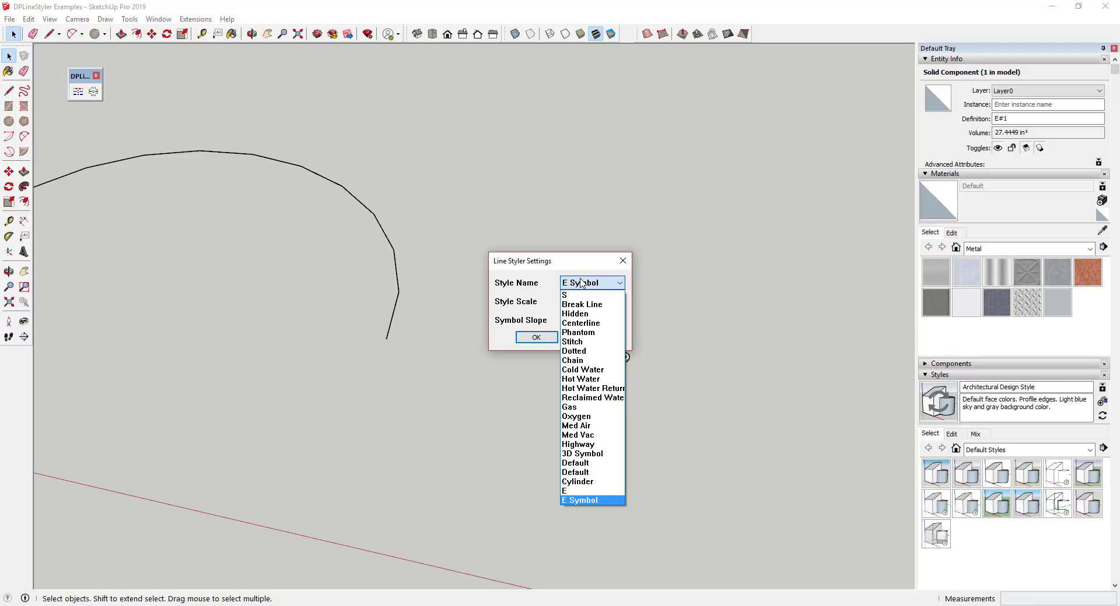
pyautogui.click(580, 500)
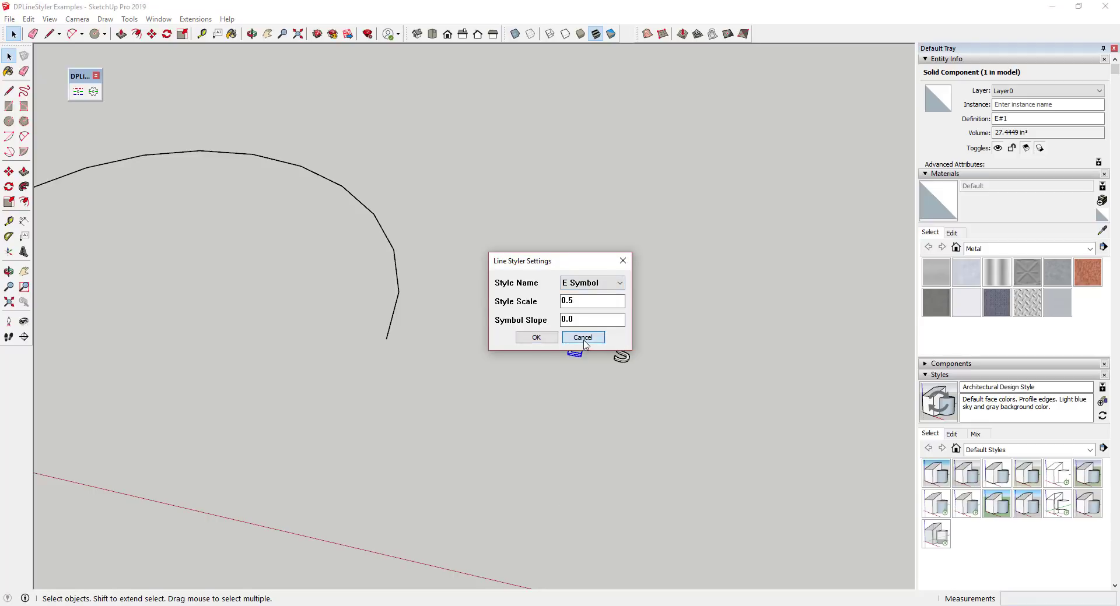
pyautogui.click(581, 337)
pyautogui.write('1')
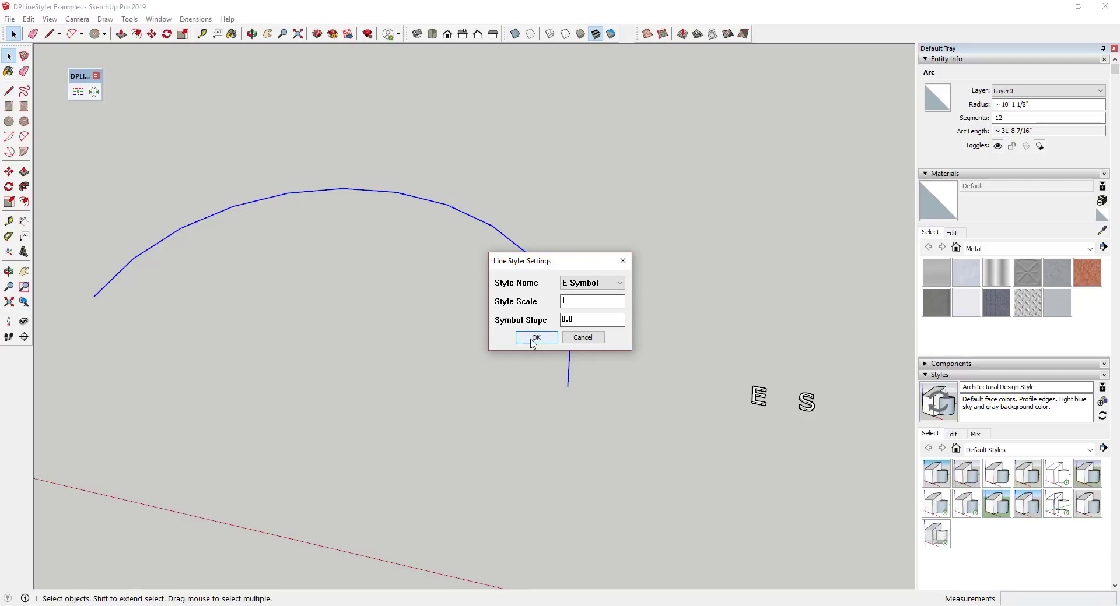
pyautogui.click(535, 337)
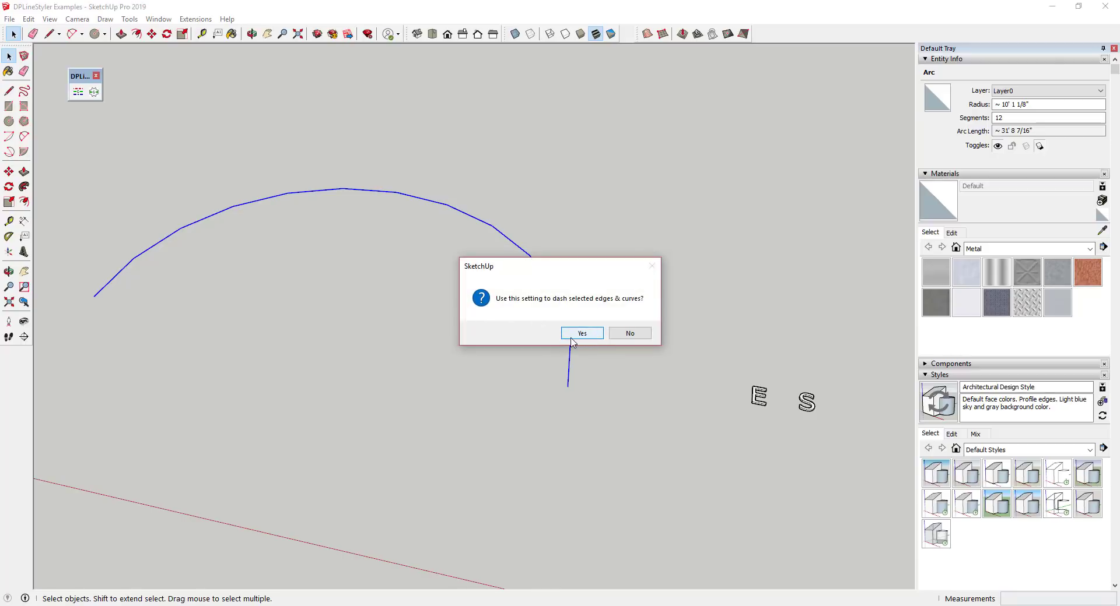
pyautogui.click(581, 333)
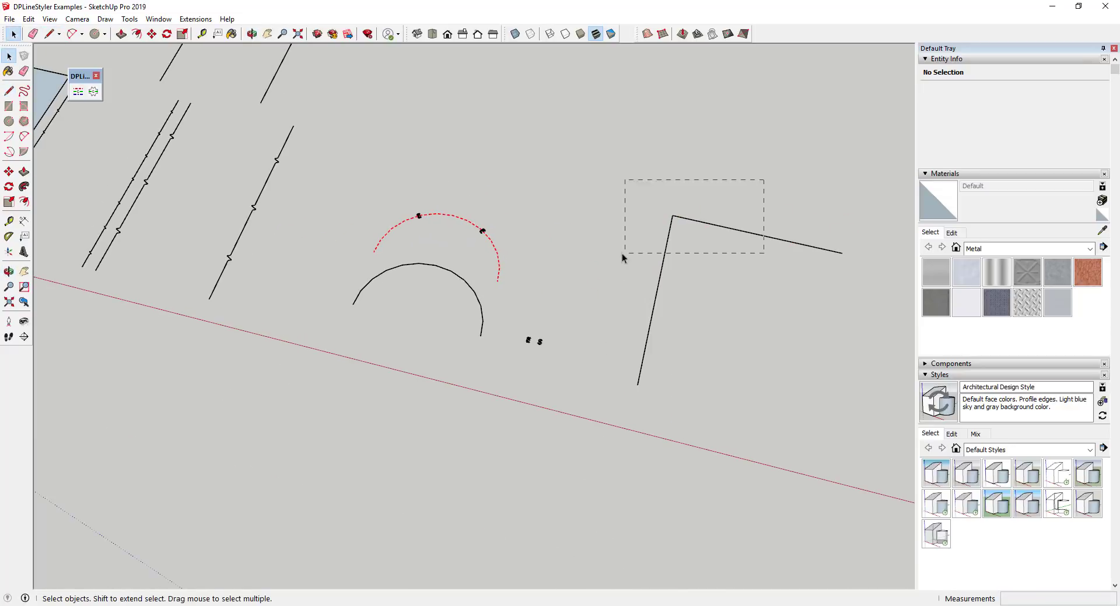
# Step: Apply a different DPLineStyler style with red symbol marks to the two corner edges
pyautogui.click(616, 283)
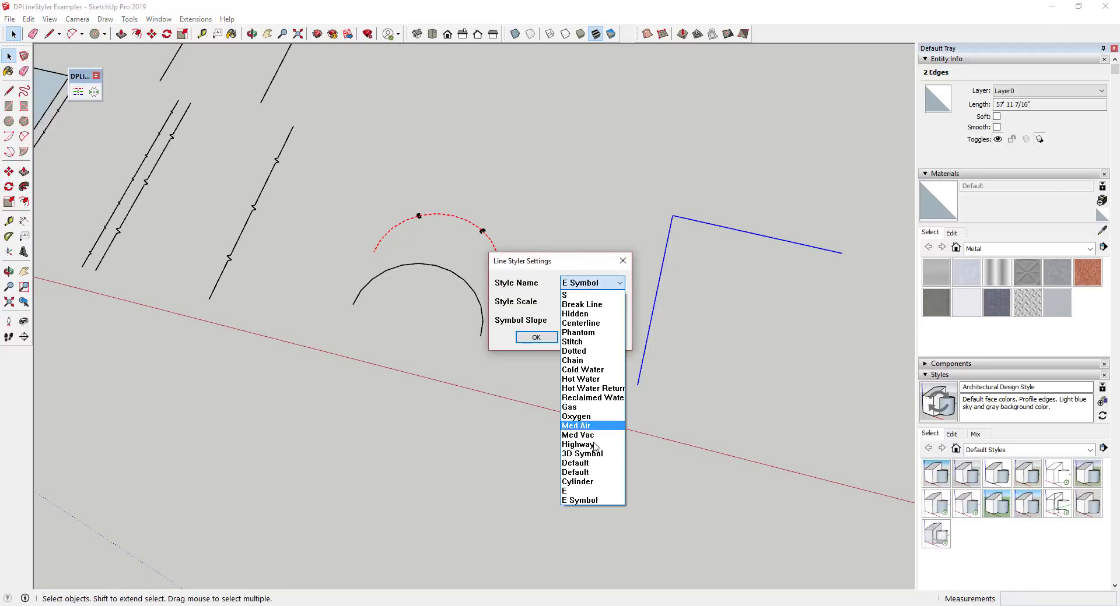
pyautogui.click(535, 338)
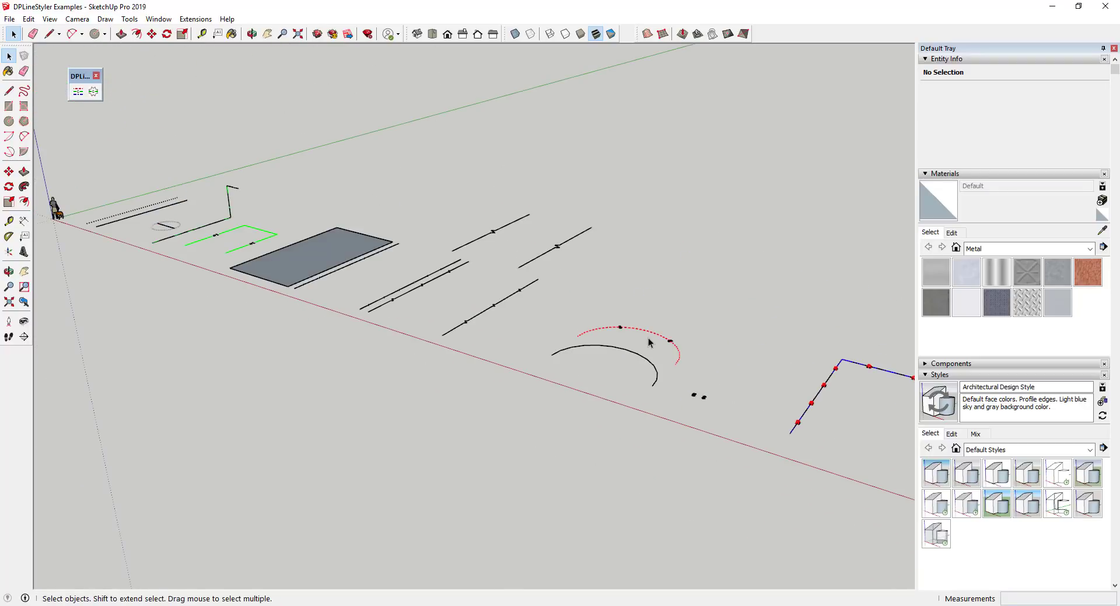
pyautogui.moveTo(688, 301)
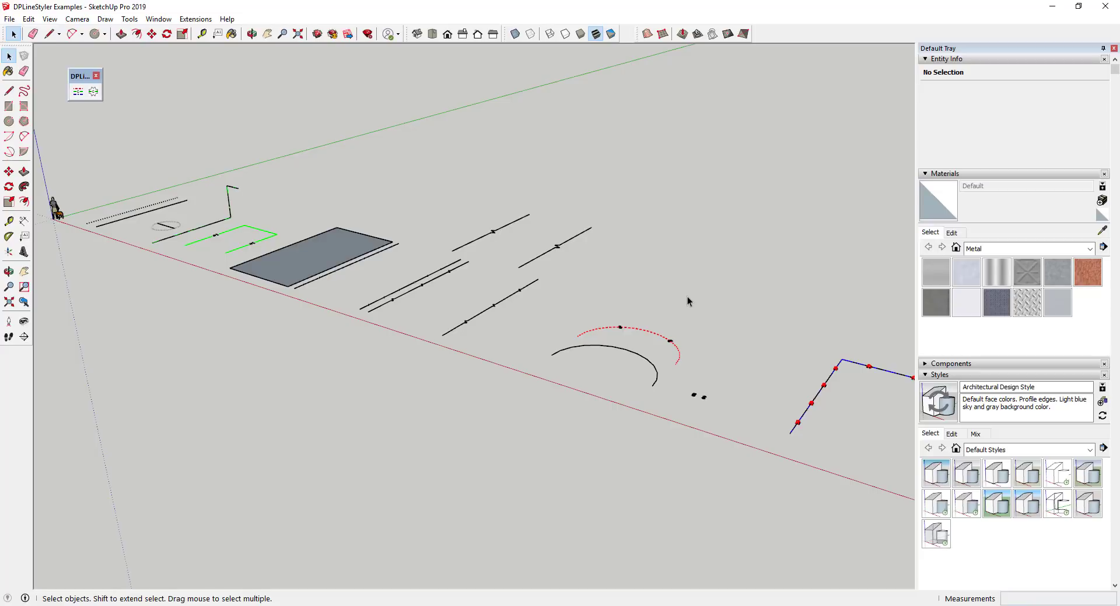
pyautogui.moveTo(701, 281)
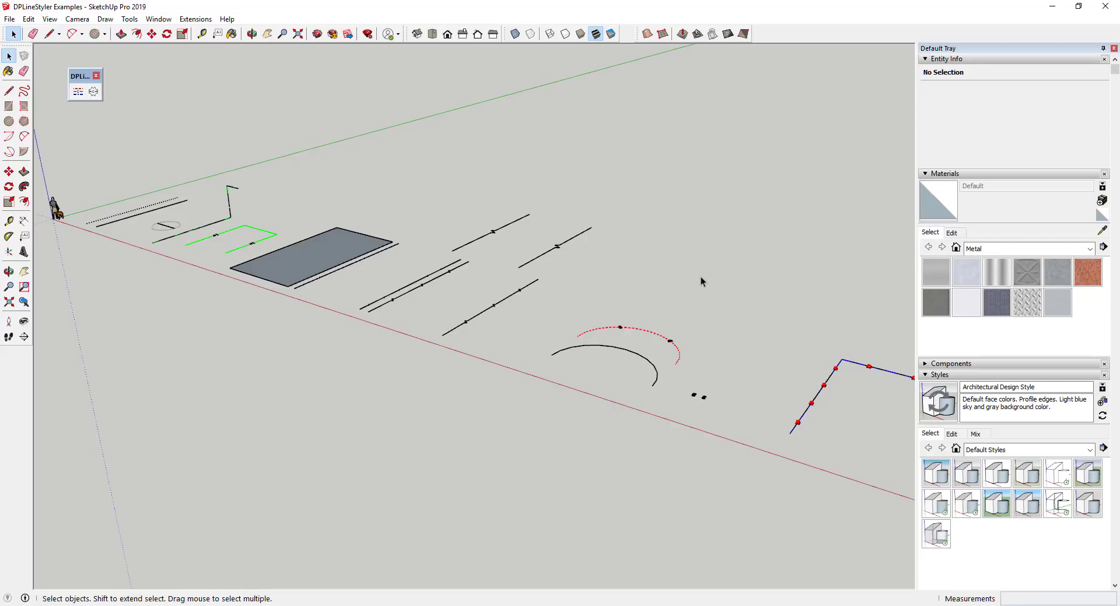
pyautogui.moveTo(488, 344)
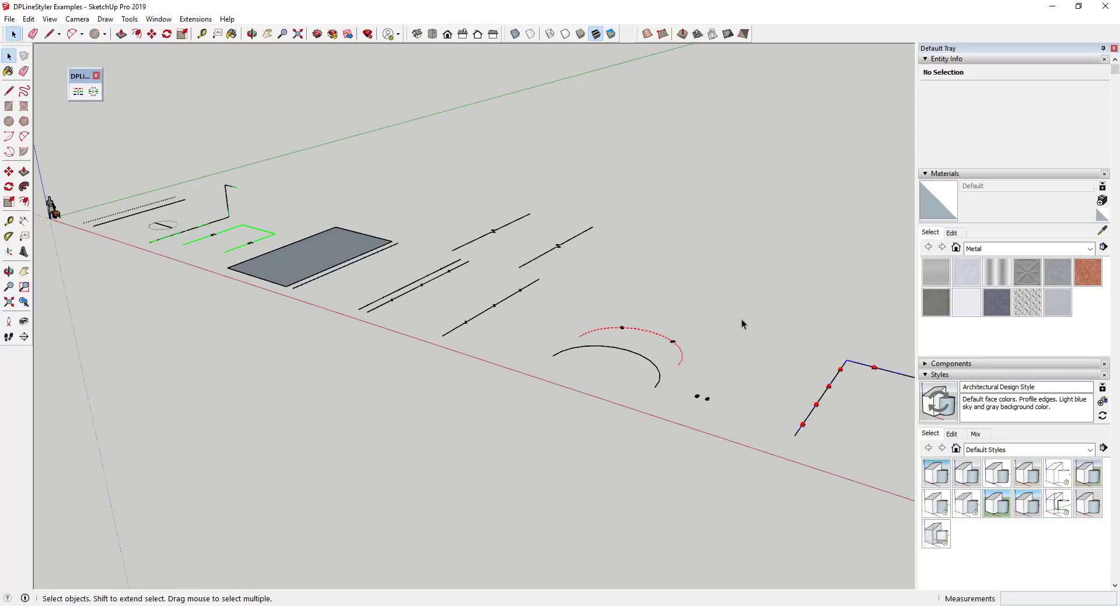
pyautogui.moveTo(808, 345)
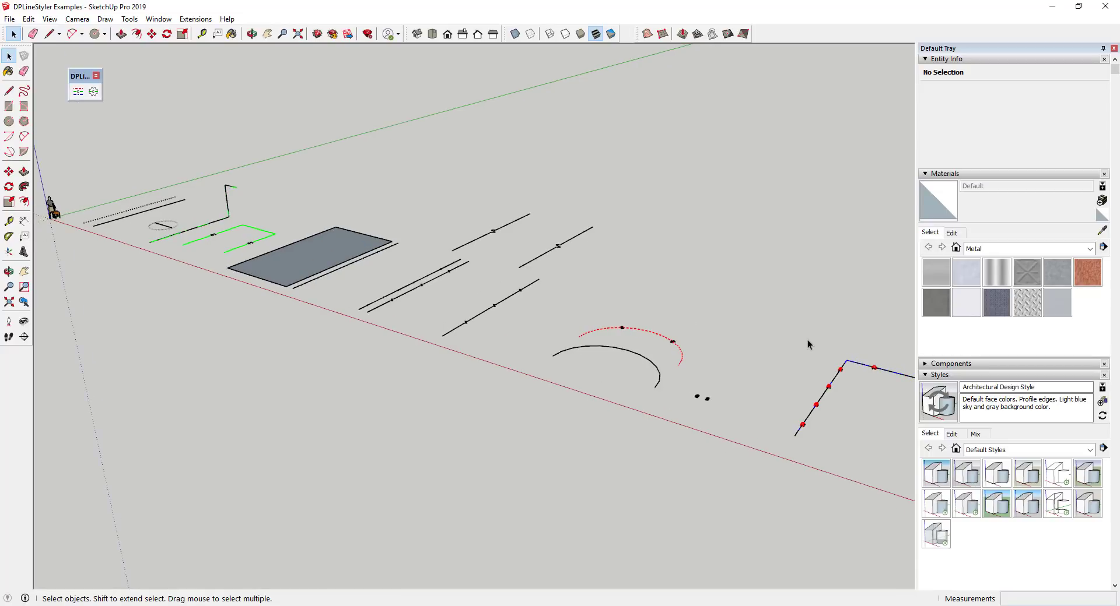